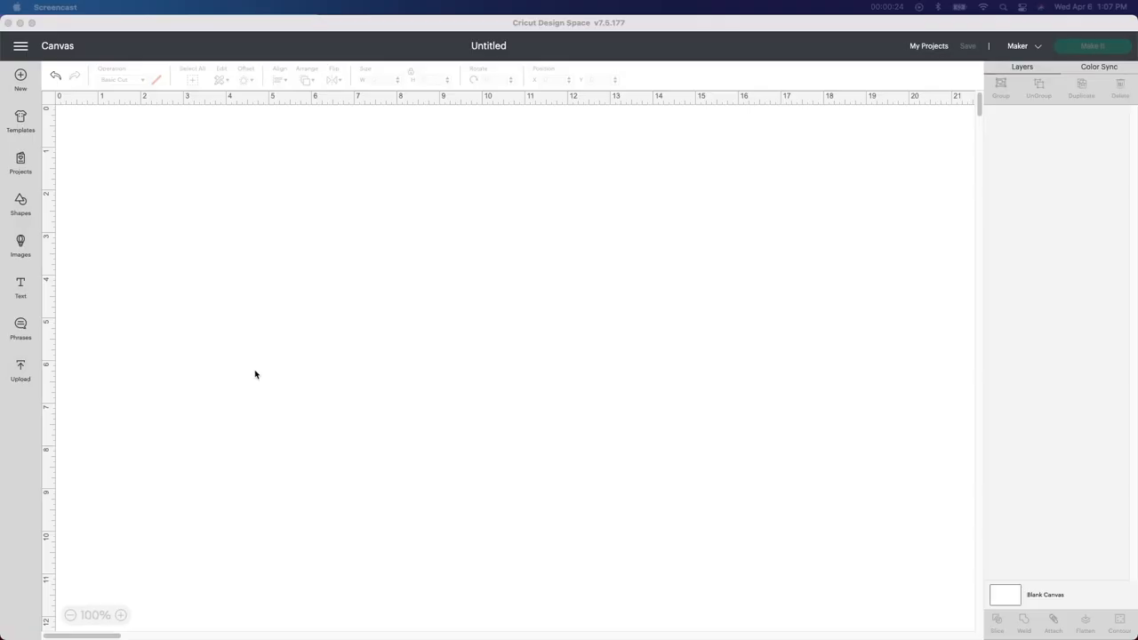
pyautogui.moveTo(22, 364)
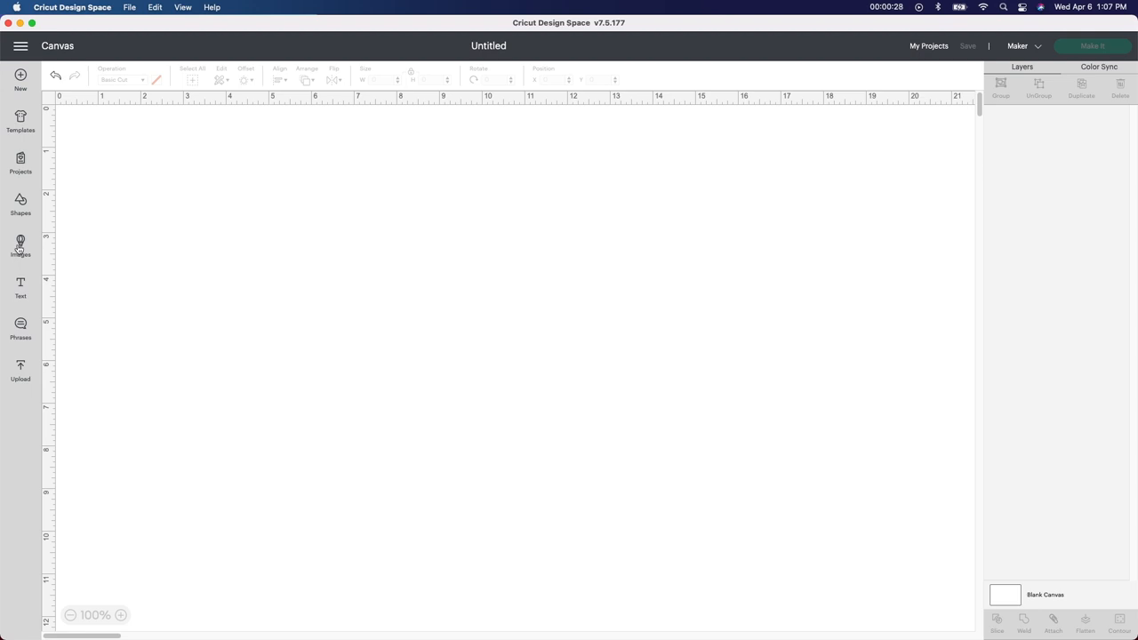
# Step: Search the image library for 'sunflower' and pick the black outlined sunflower design
pyautogui.click(21, 247)
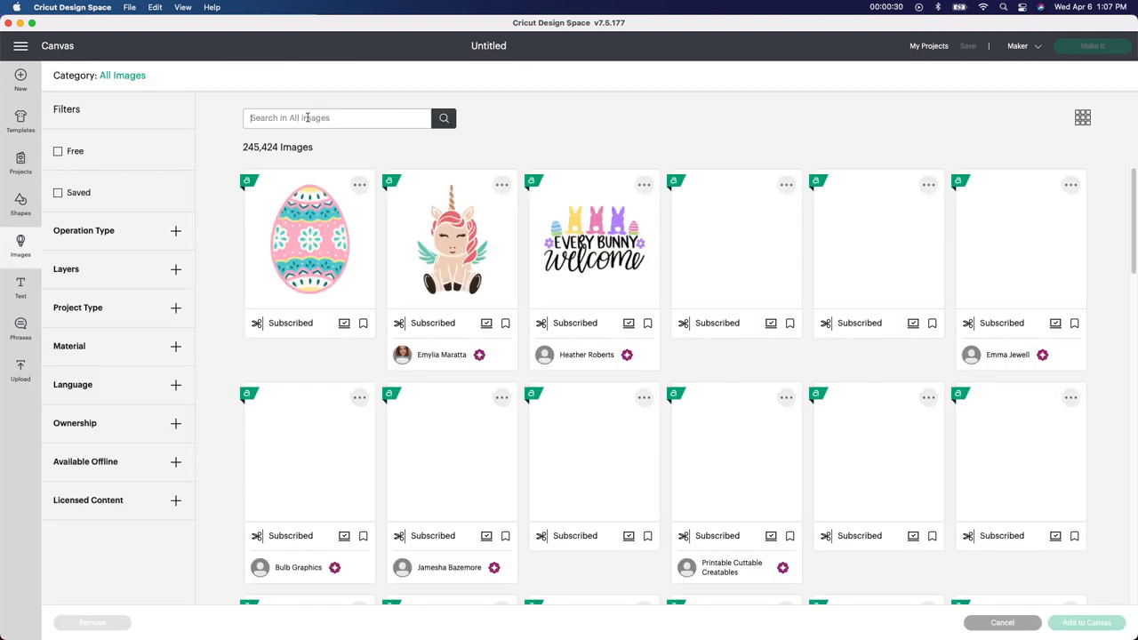
pyautogui.write('sunflower')
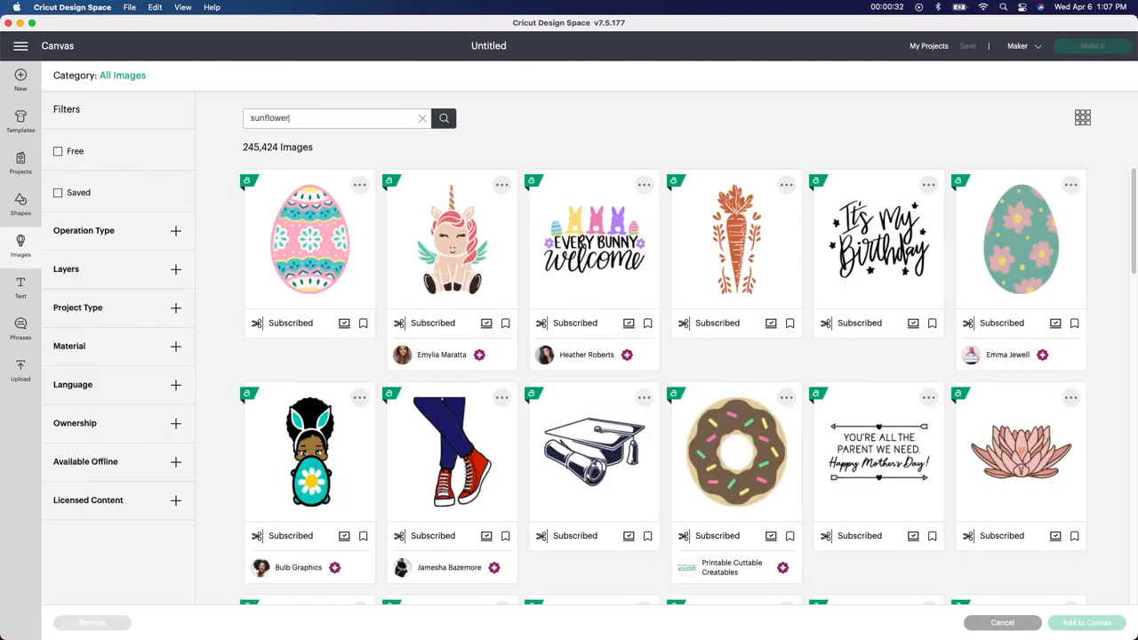
pyautogui.click(442, 117)
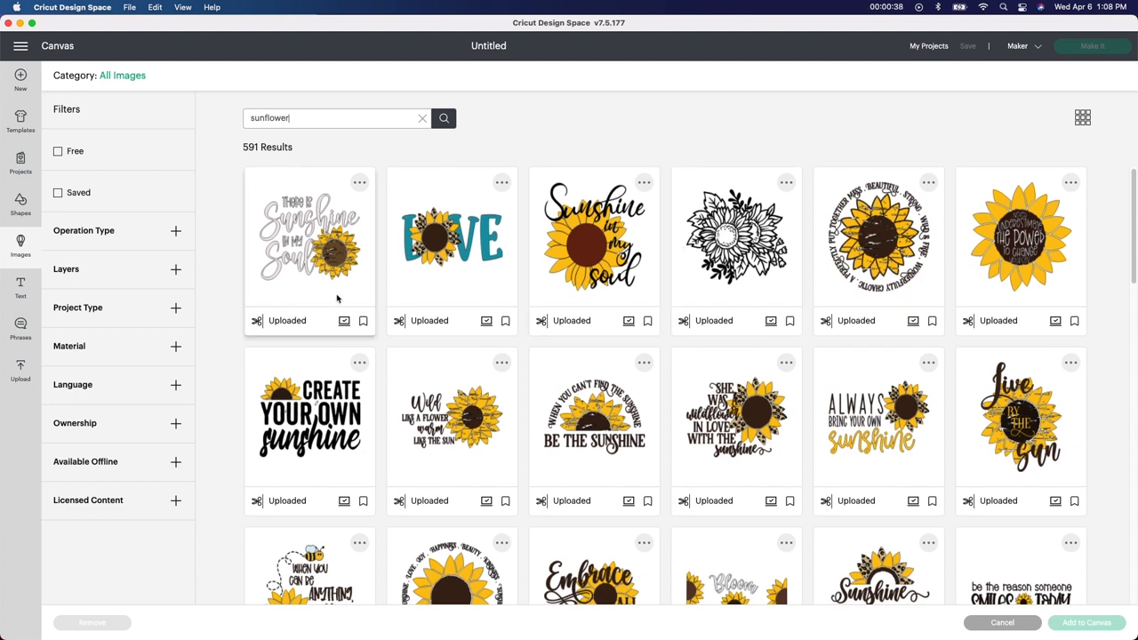
pyautogui.moveTo(709, 306)
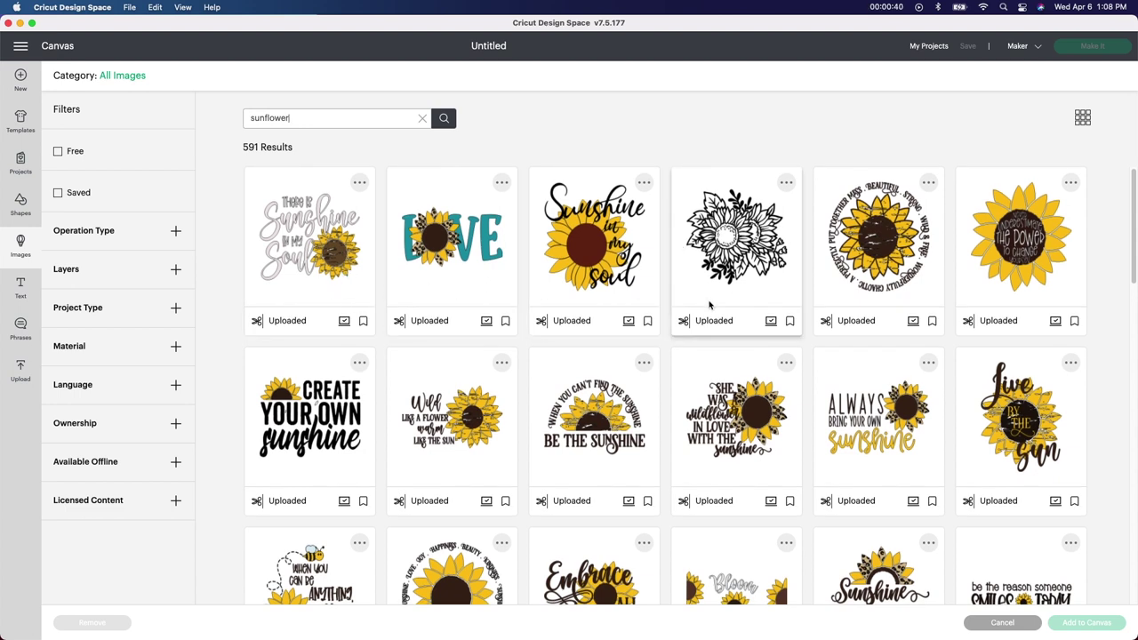
pyautogui.scroll(-3)
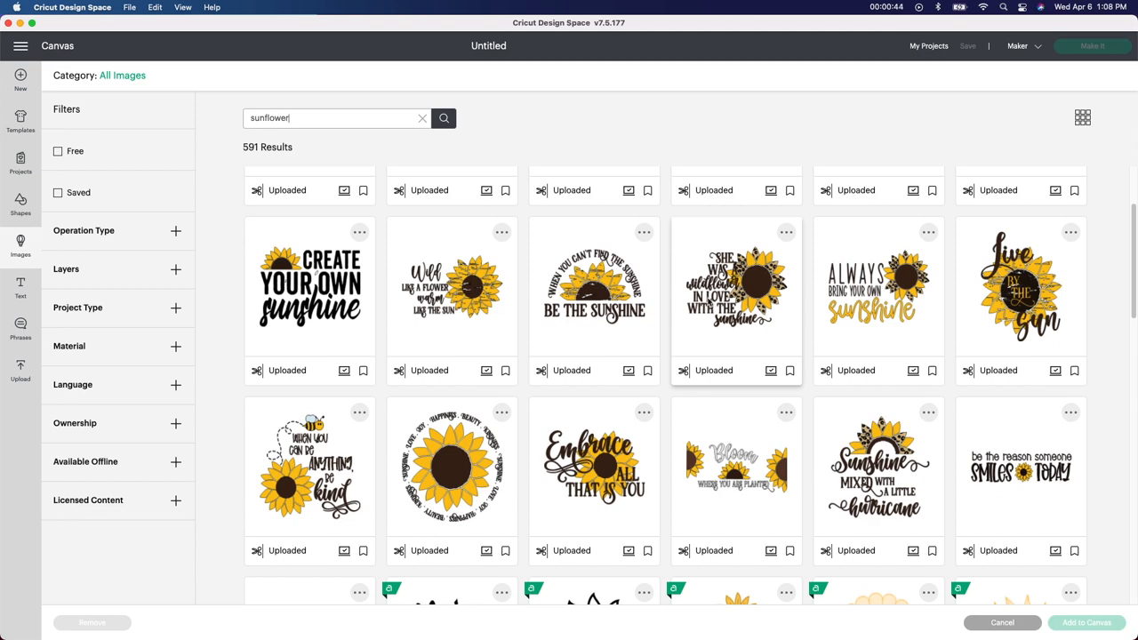
pyautogui.scroll(-3)
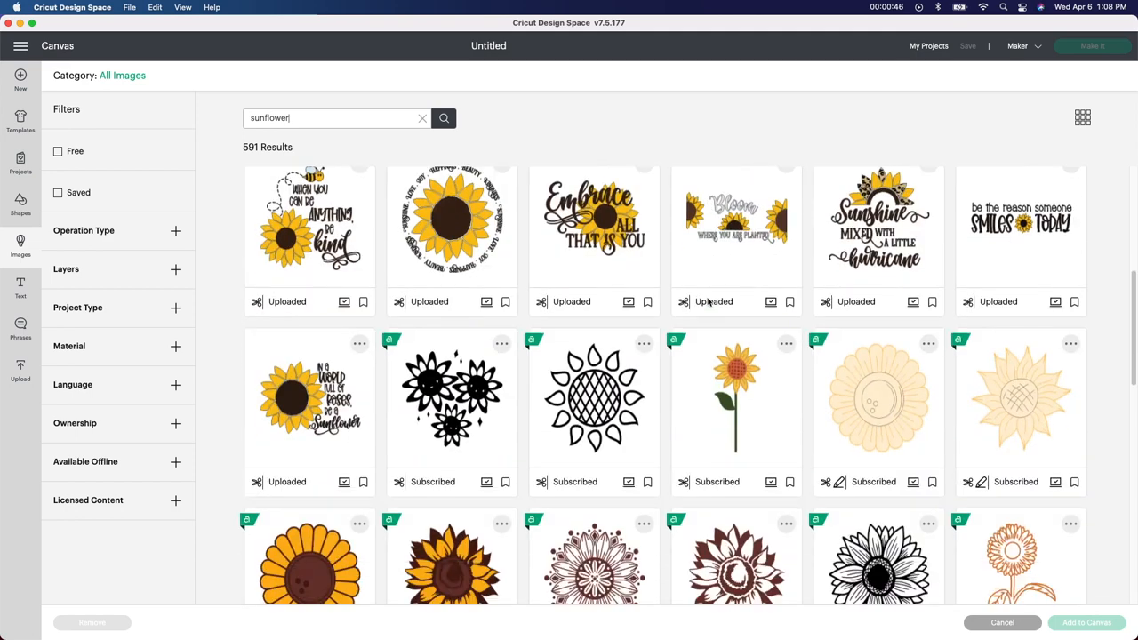
pyautogui.scroll(-3)
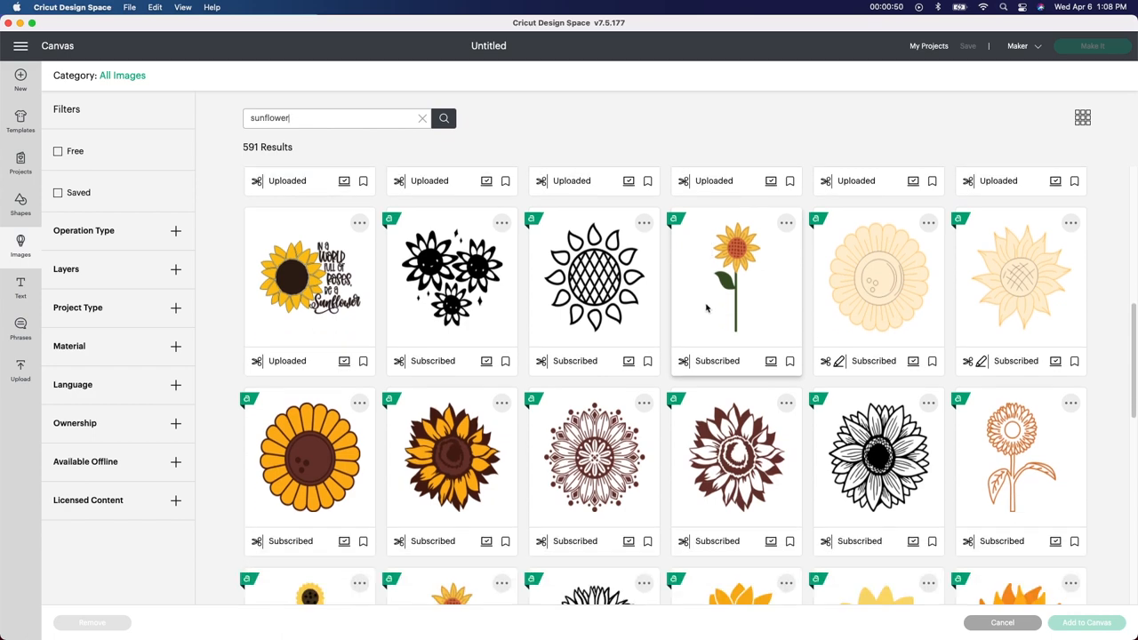
pyautogui.scroll(-3)
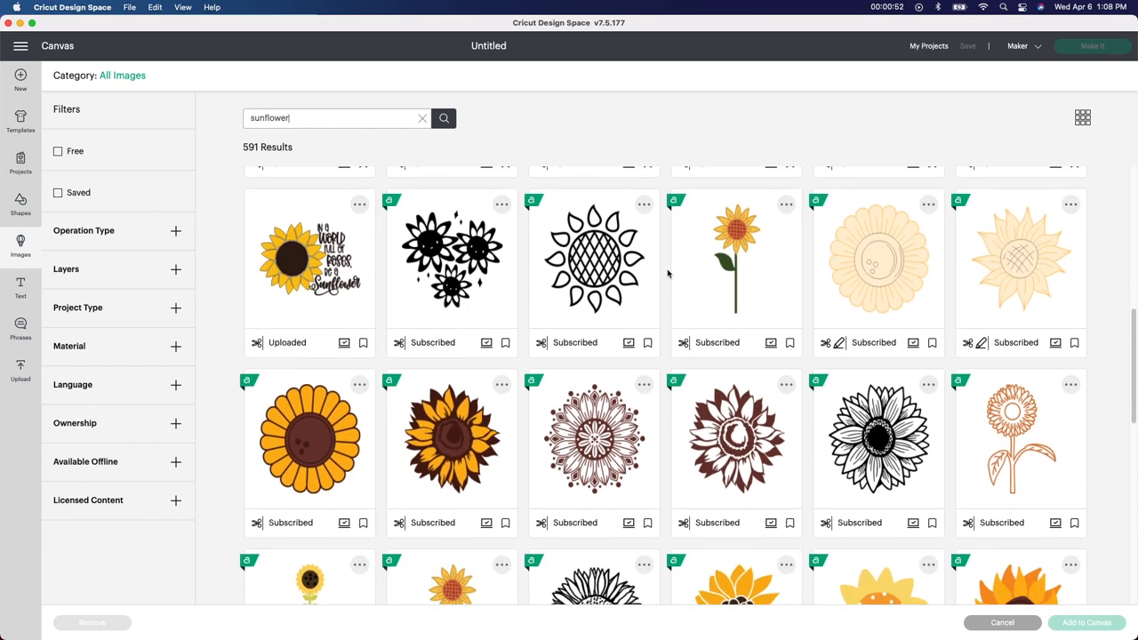
pyautogui.scroll(-3)
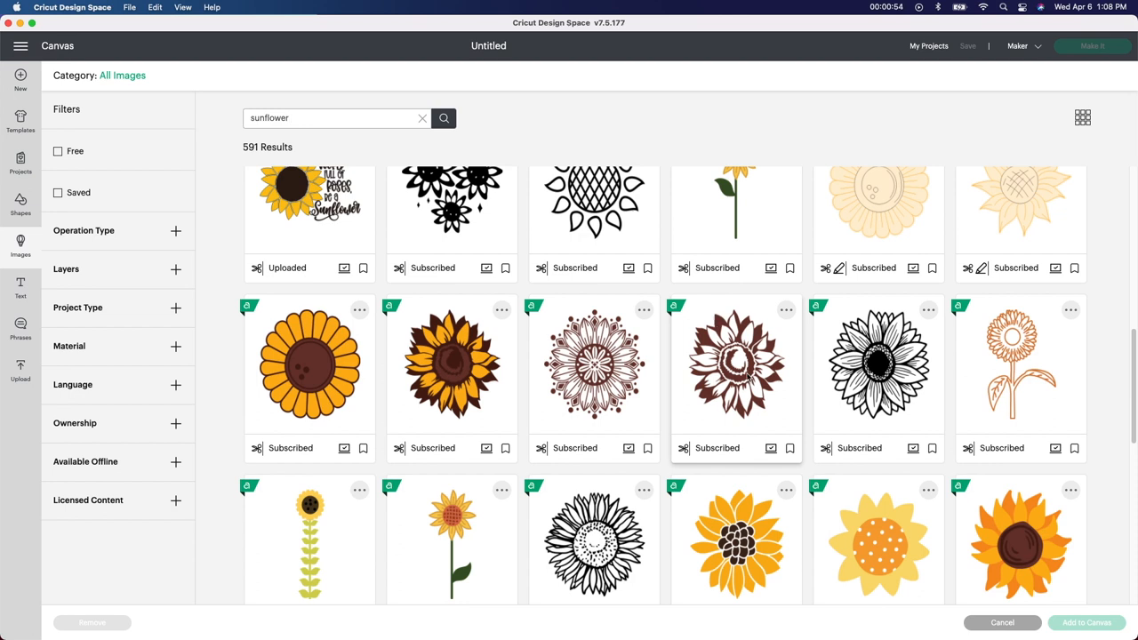
pyautogui.moveTo(868, 388)
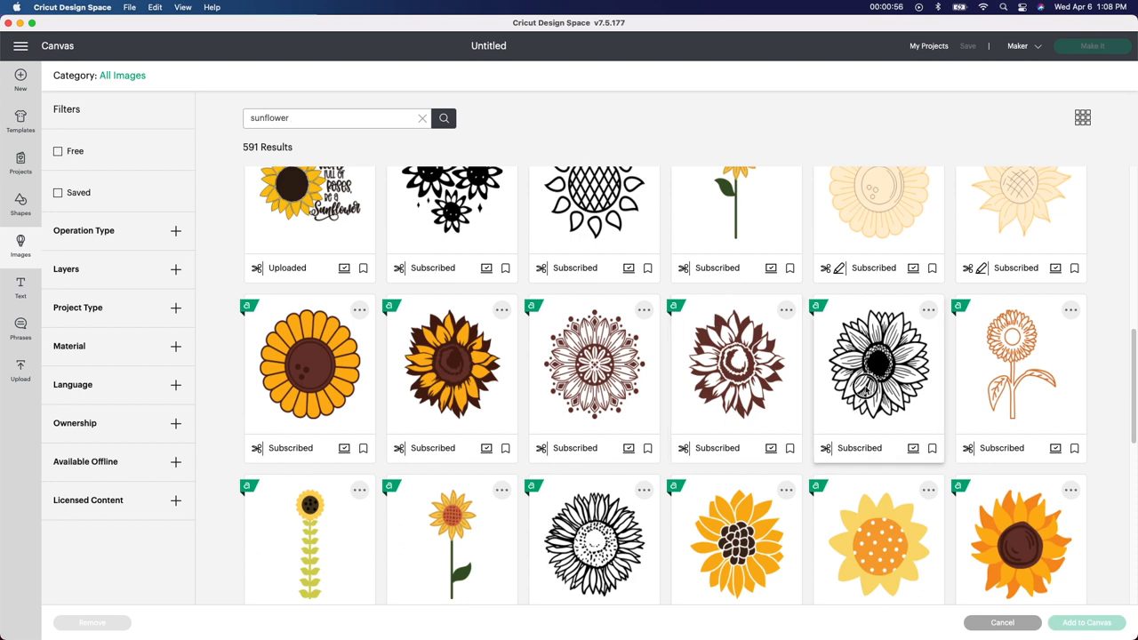
pyautogui.click(594, 364)
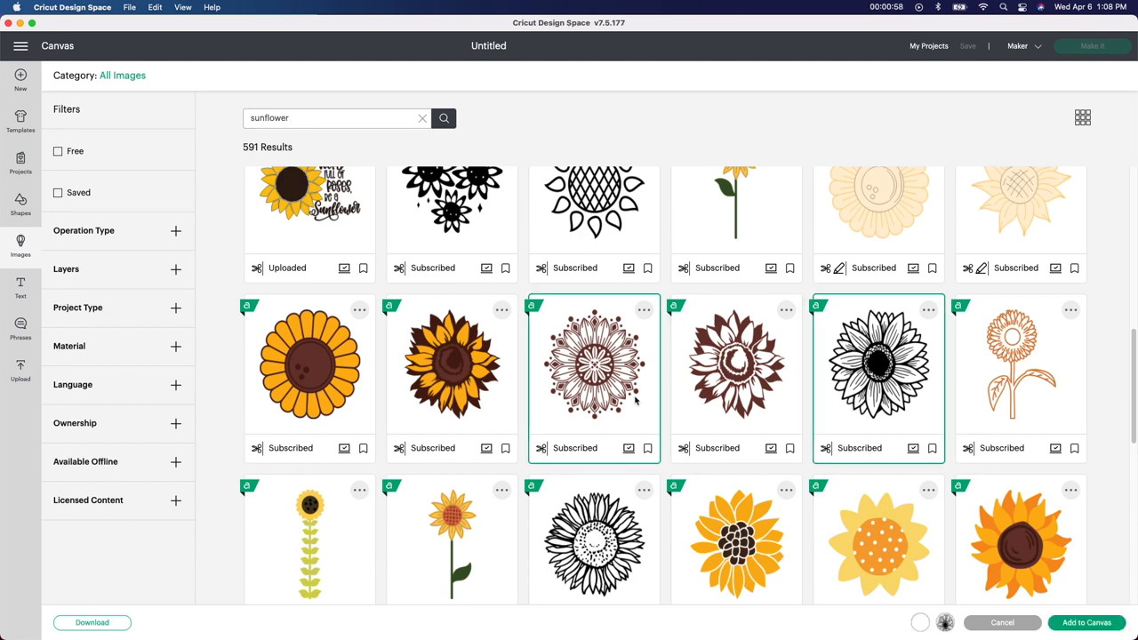
# Step: Scroll further down the sunflower search results to review more designs
pyautogui.scroll(-3)
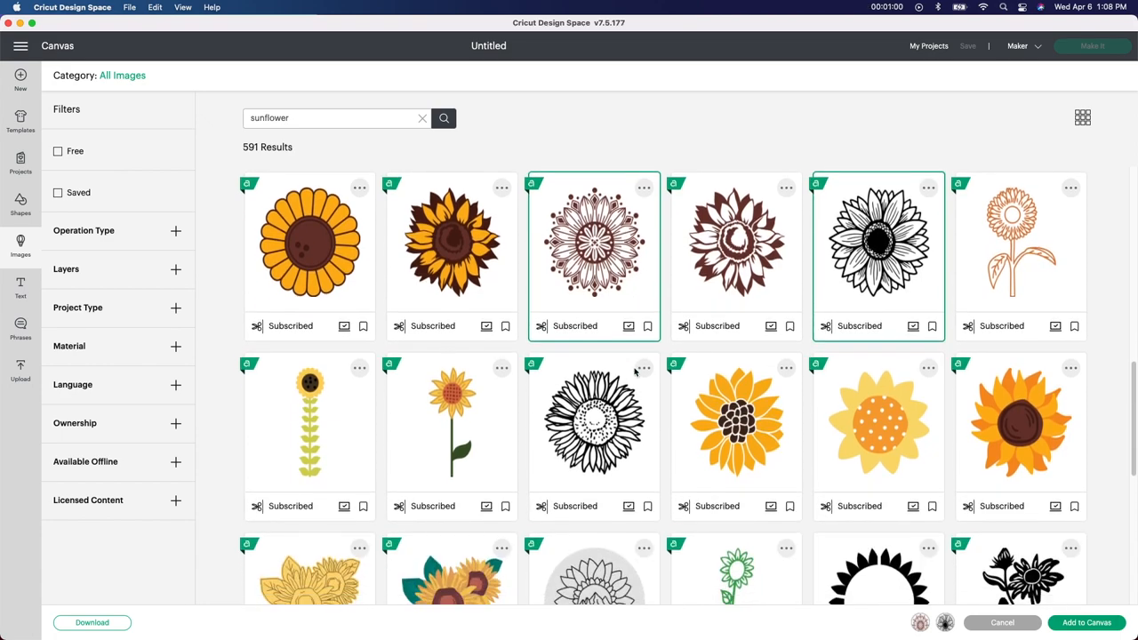
pyautogui.scroll(-3)
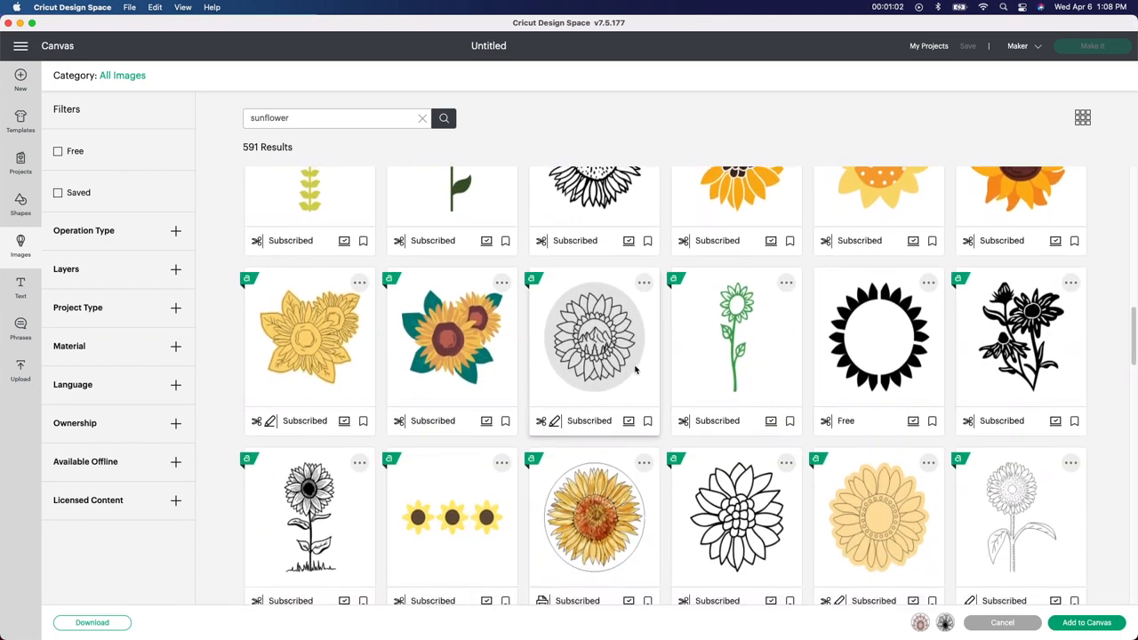
pyautogui.scroll(-3)
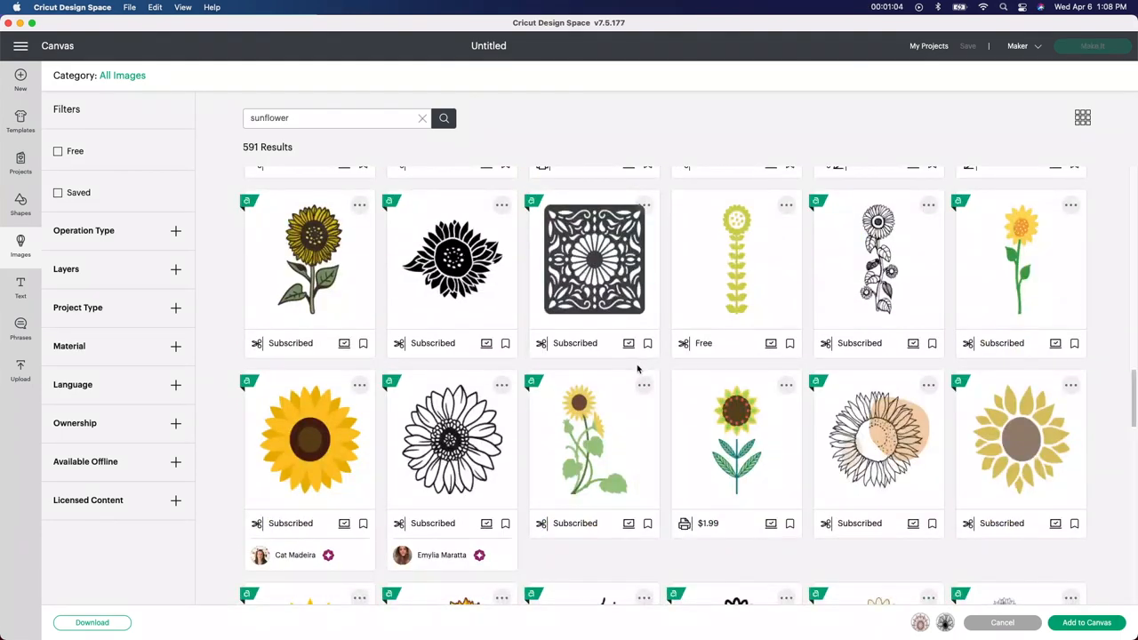
pyautogui.moveTo(647, 355)
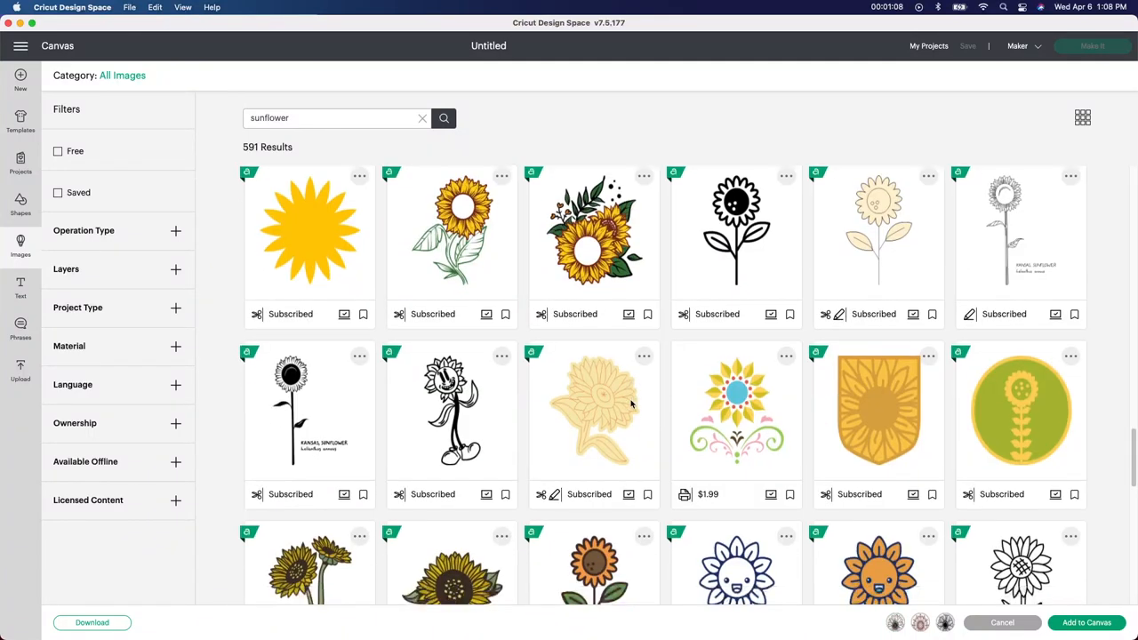
pyautogui.scroll(-3)
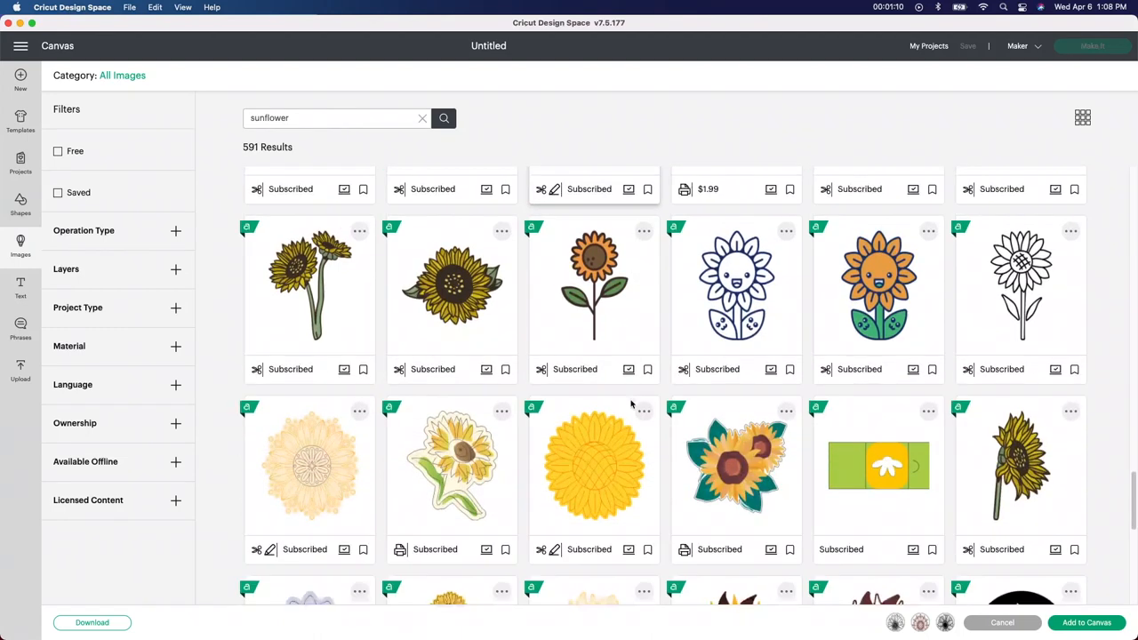
pyautogui.scroll(-3)
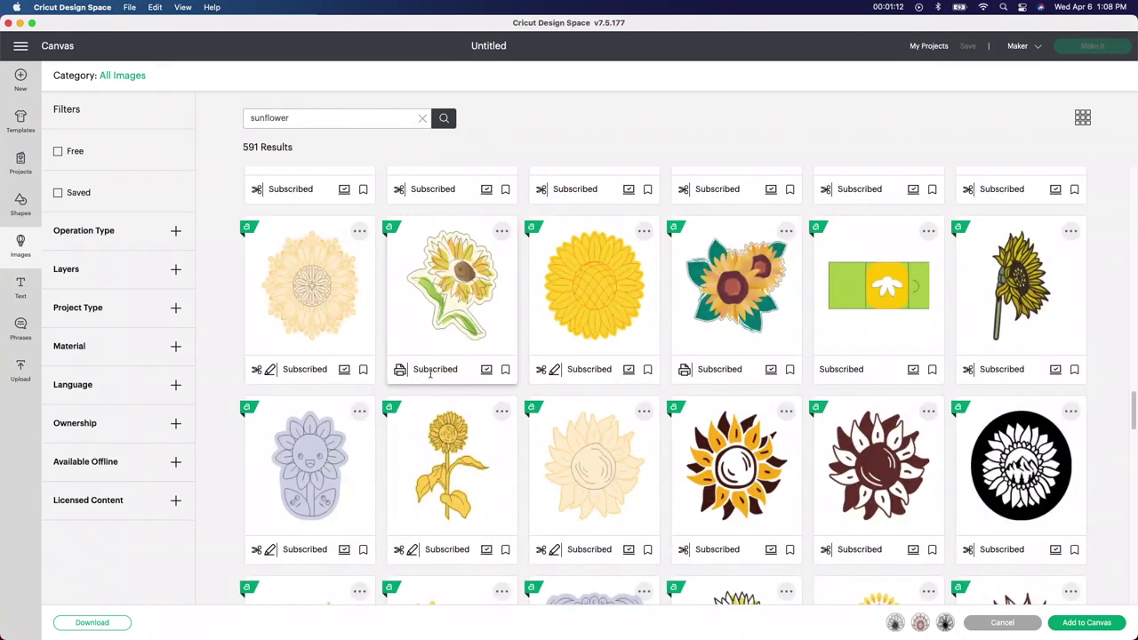
pyautogui.moveTo(433, 368)
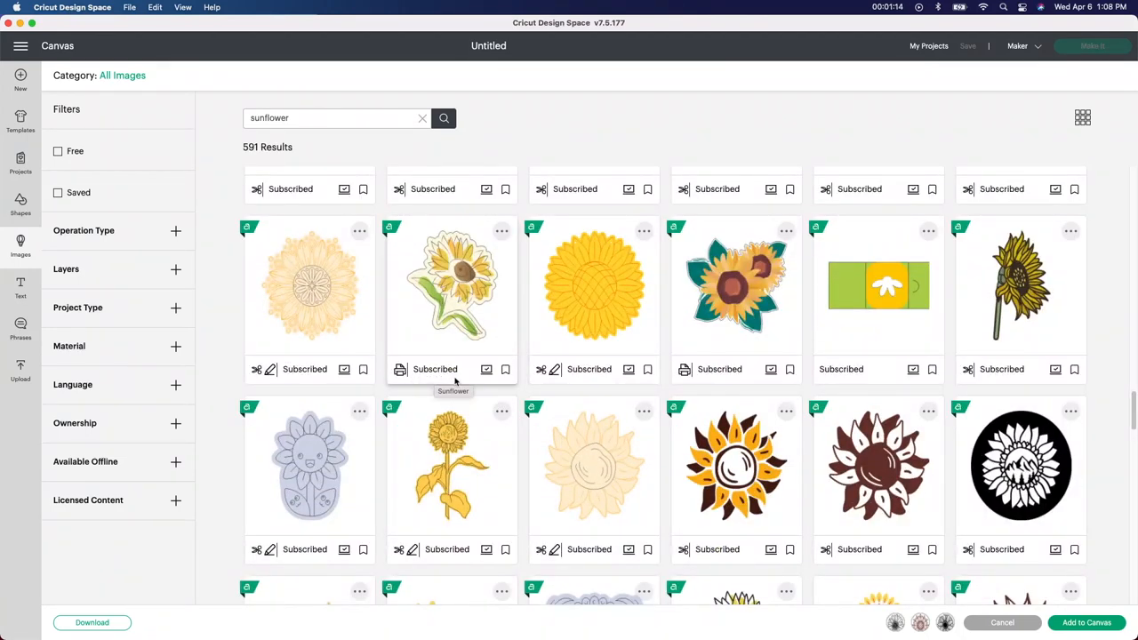
pyautogui.scroll(-3)
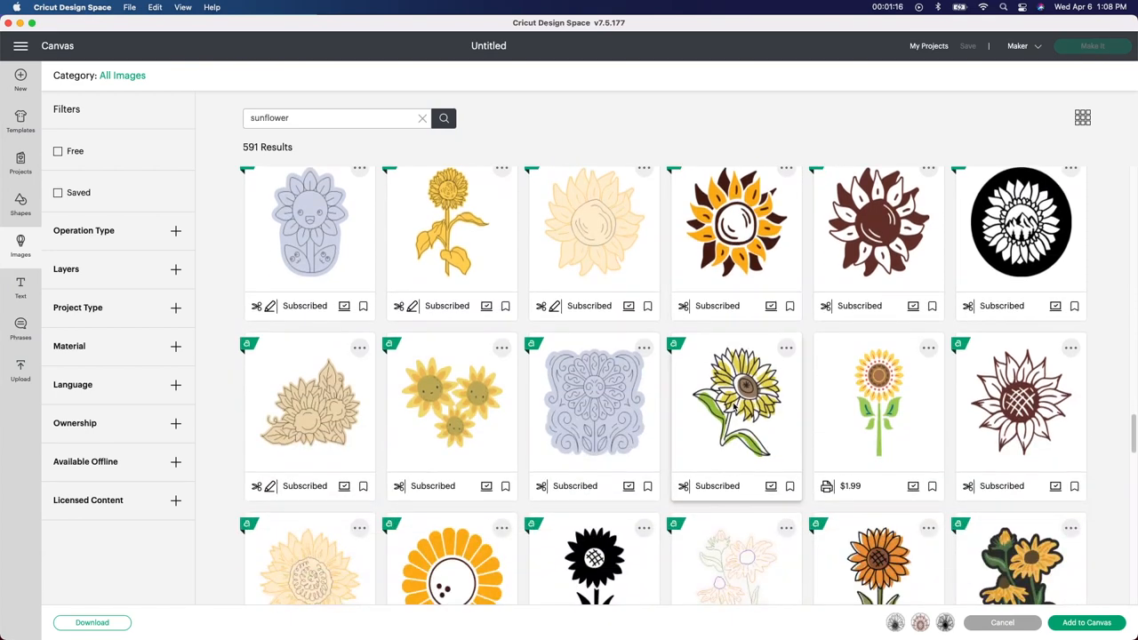
pyautogui.scroll(-3)
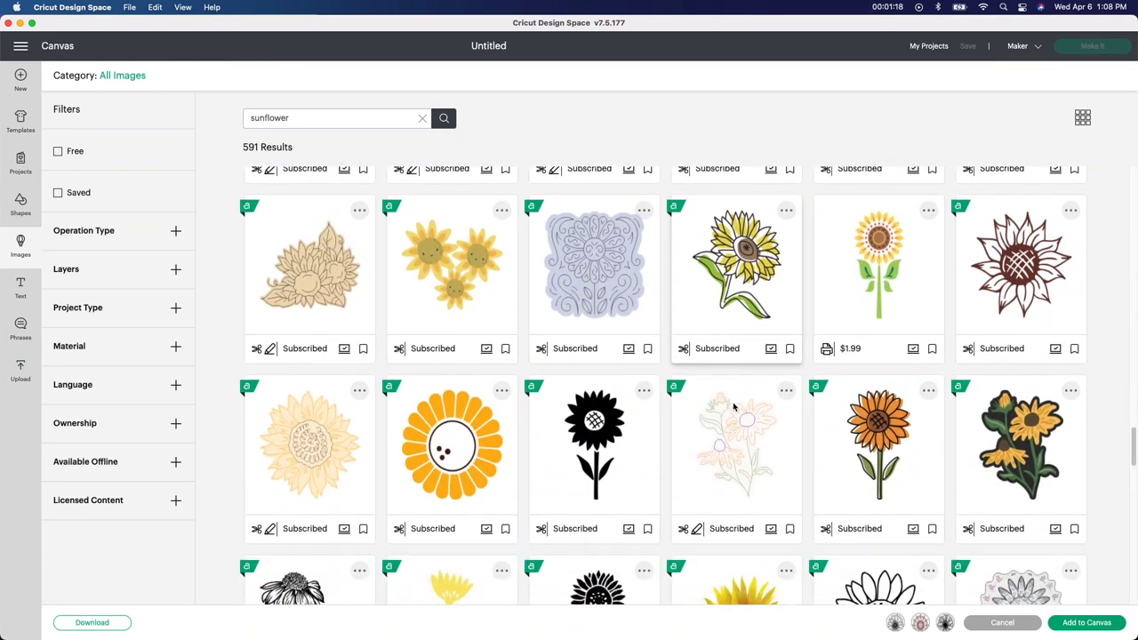
pyautogui.scroll(-3)
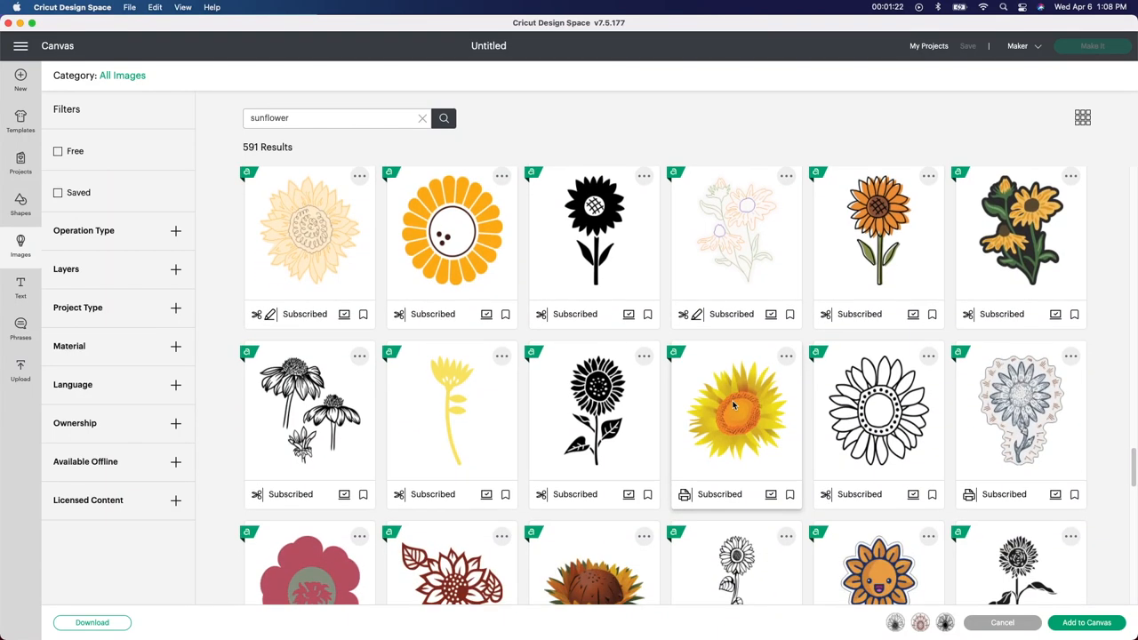
pyautogui.scroll(-3)
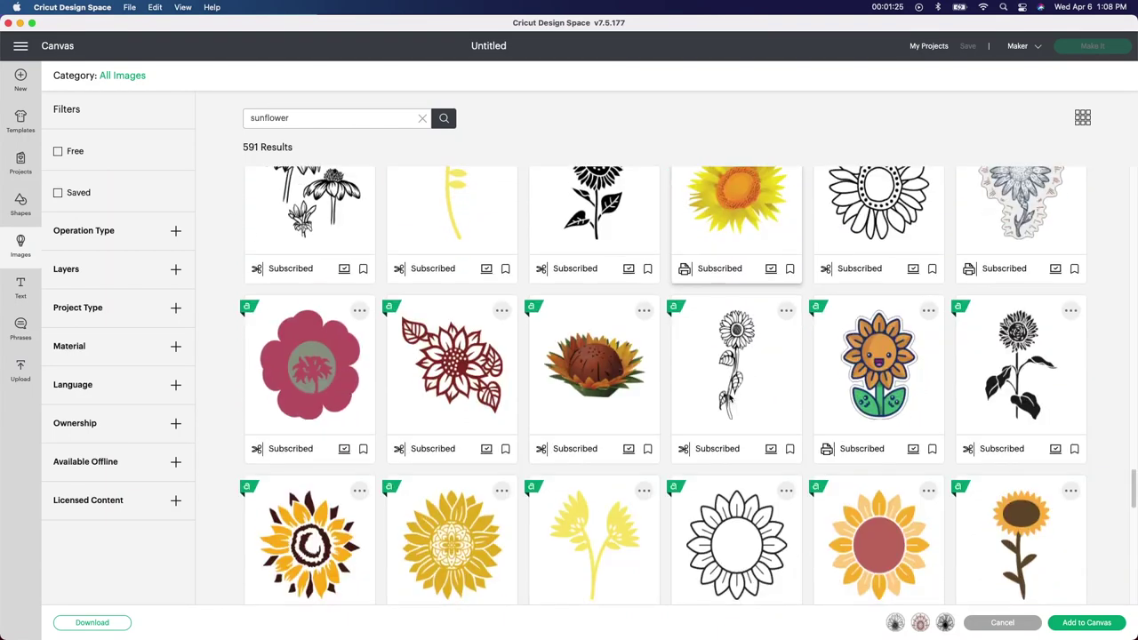
pyautogui.scroll(-3)
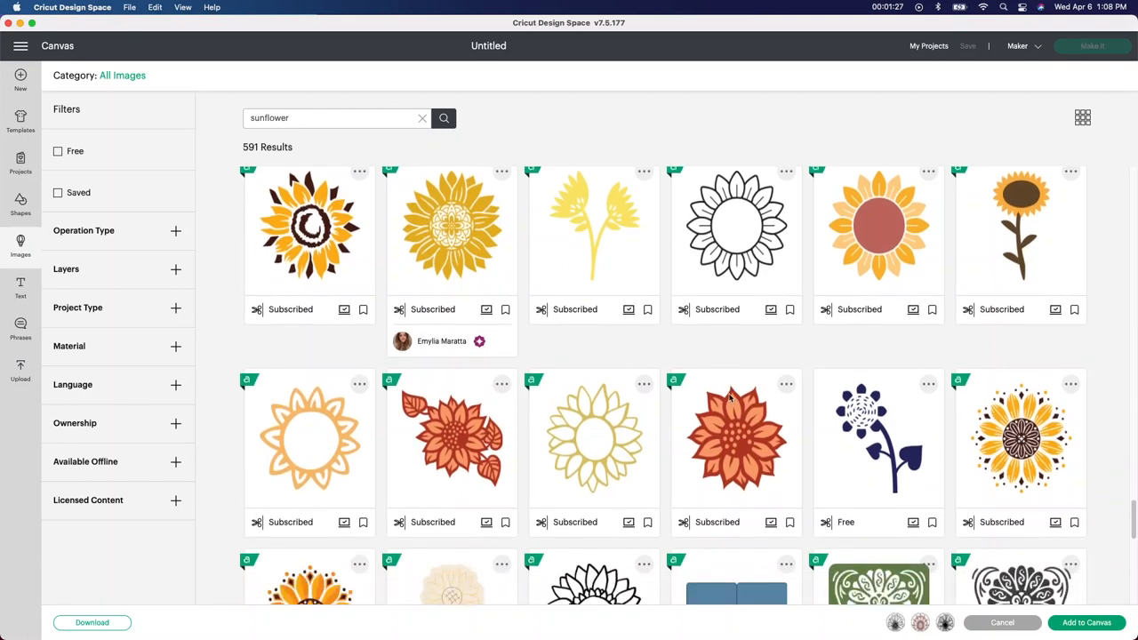
pyautogui.scroll(-3)
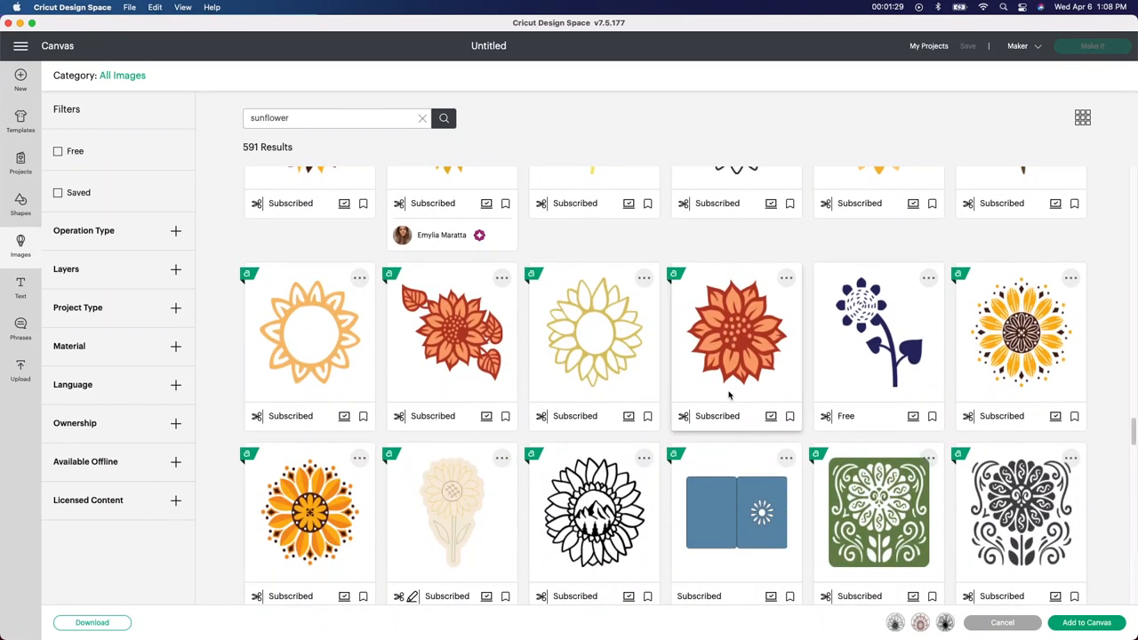
pyautogui.scroll(-3)
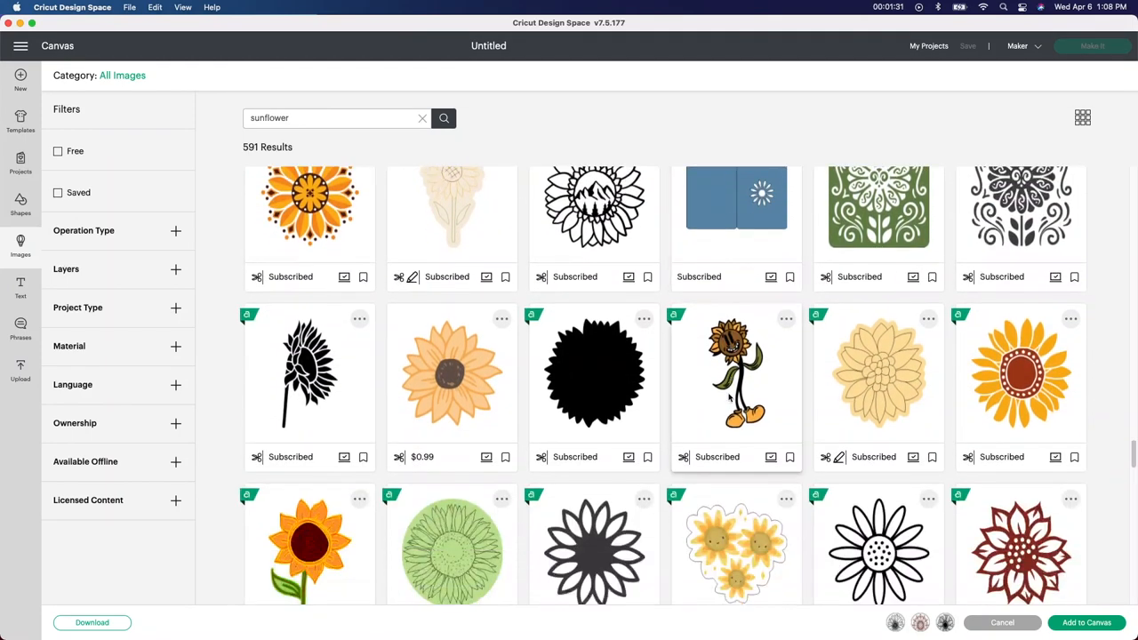
pyautogui.scroll(-3)
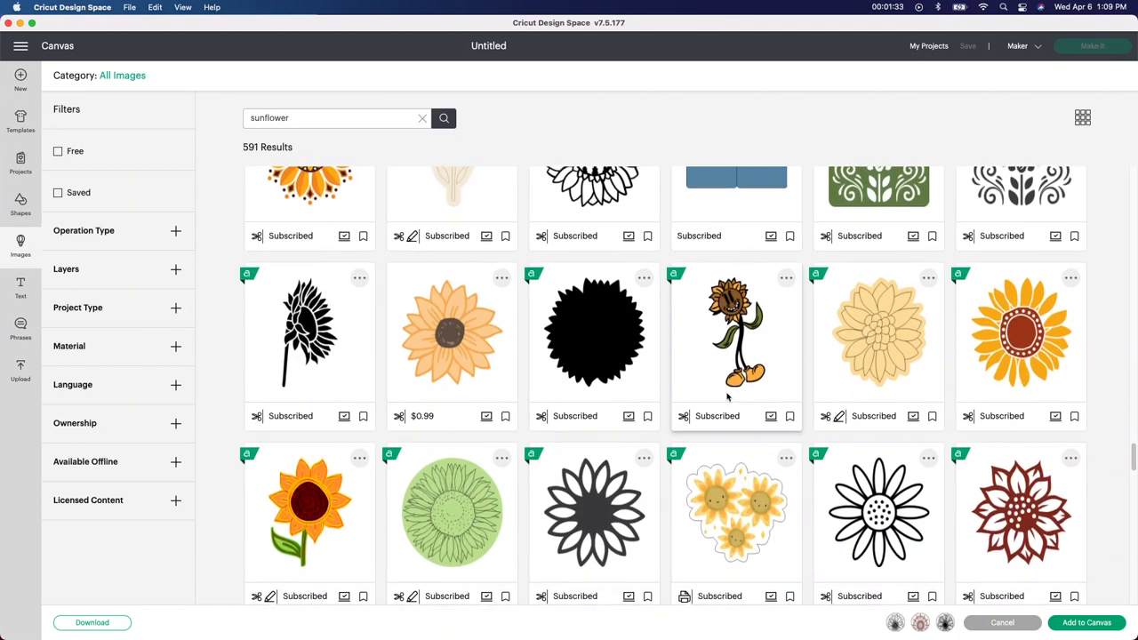
pyautogui.scroll(-3)
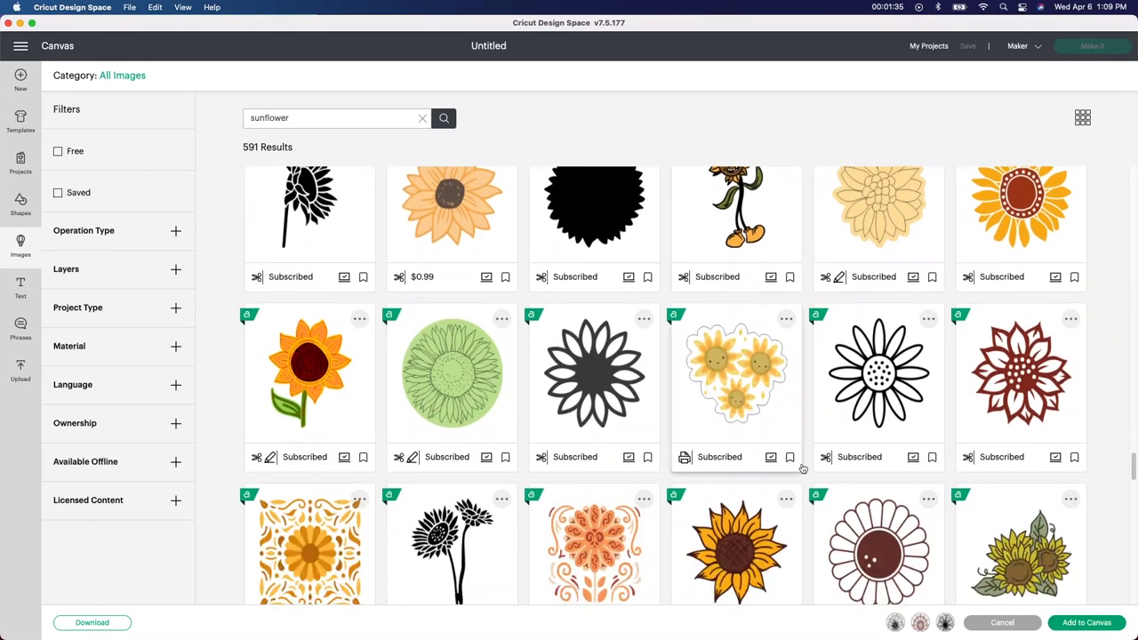
pyautogui.scroll(-3)
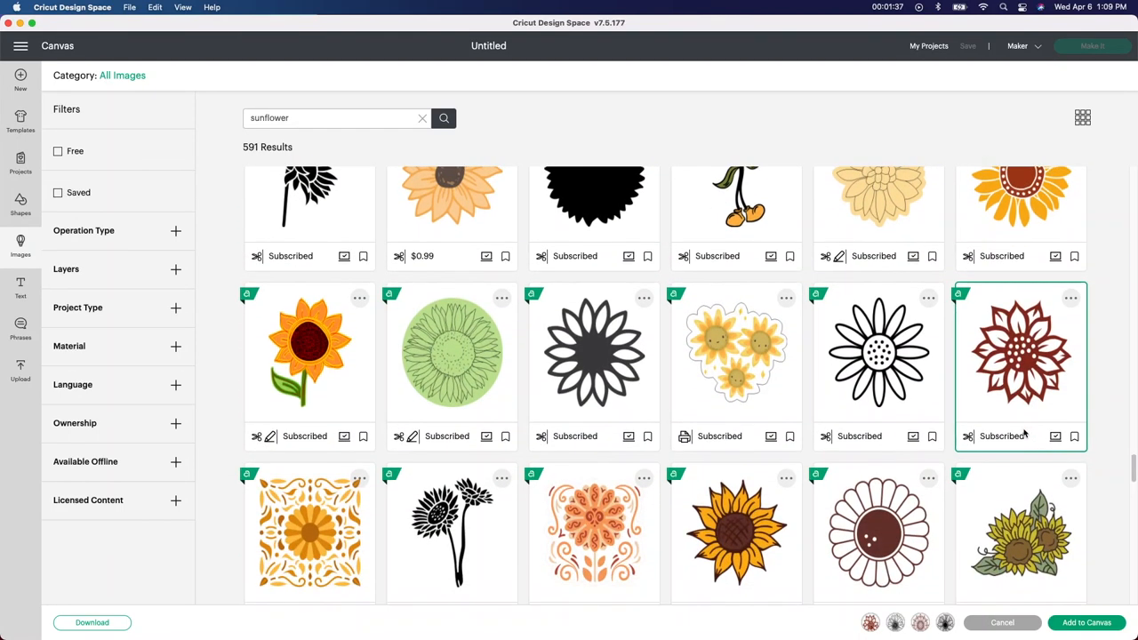
# Step: Add the chosen sunflowers to the canvas and clear the selection
pyautogui.click(1086, 623)
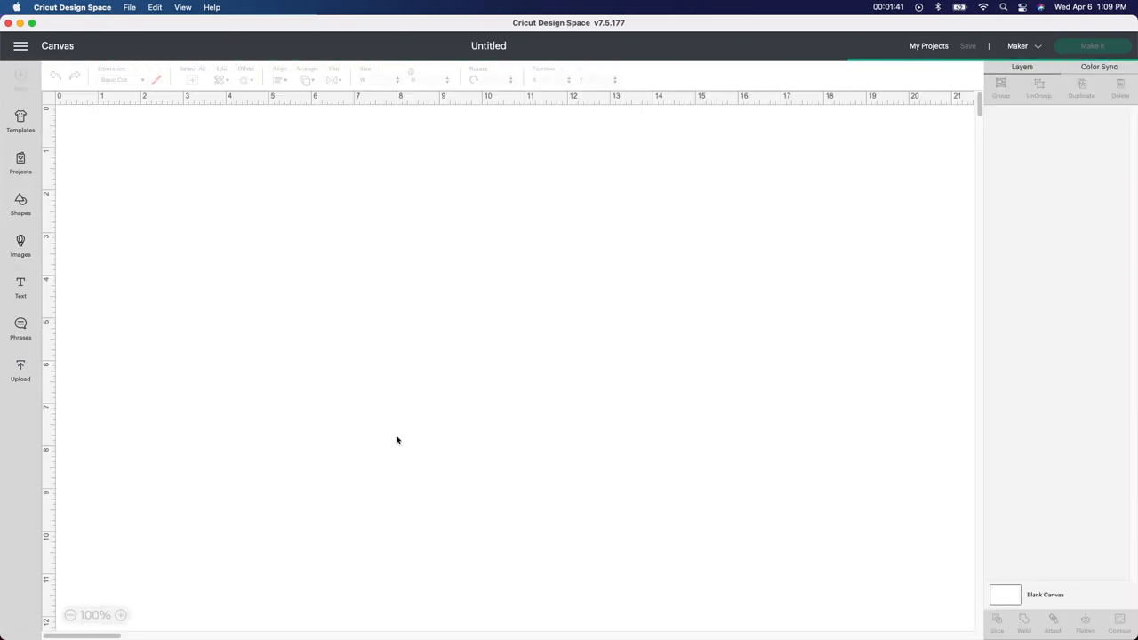
pyautogui.moveTo(311, 359)
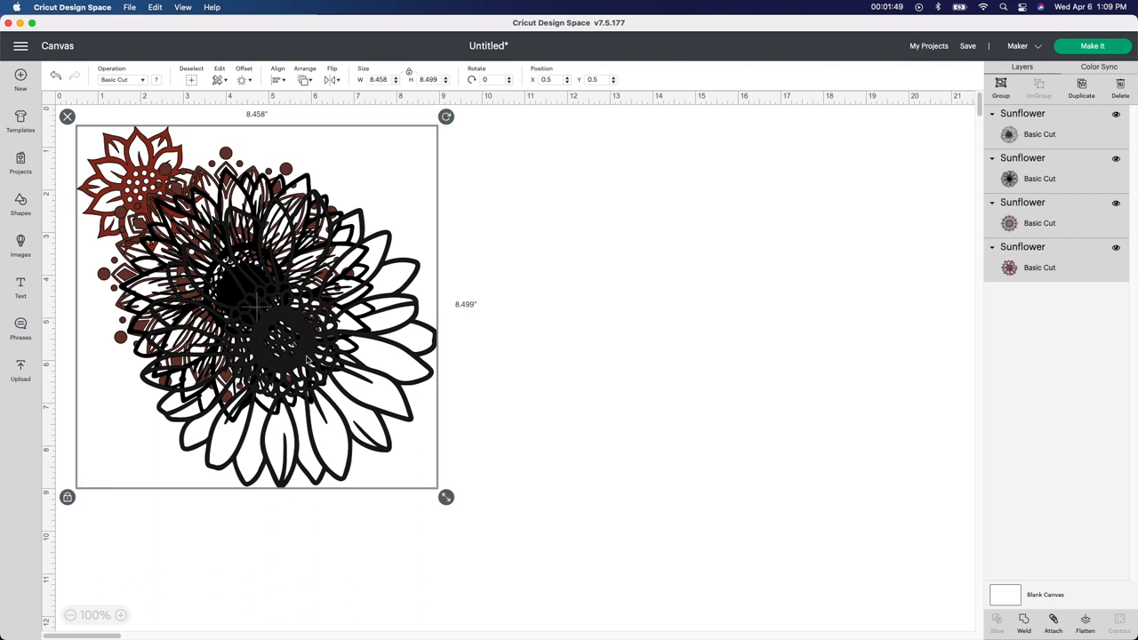
pyautogui.click(466, 409)
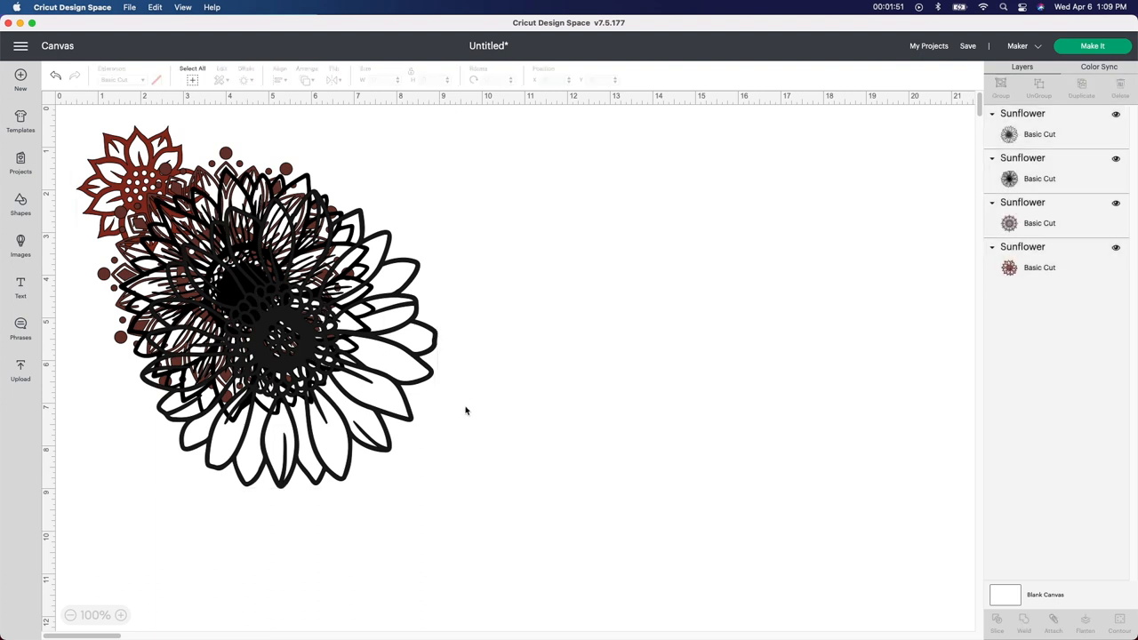
pyautogui.moveTo(419, 405)
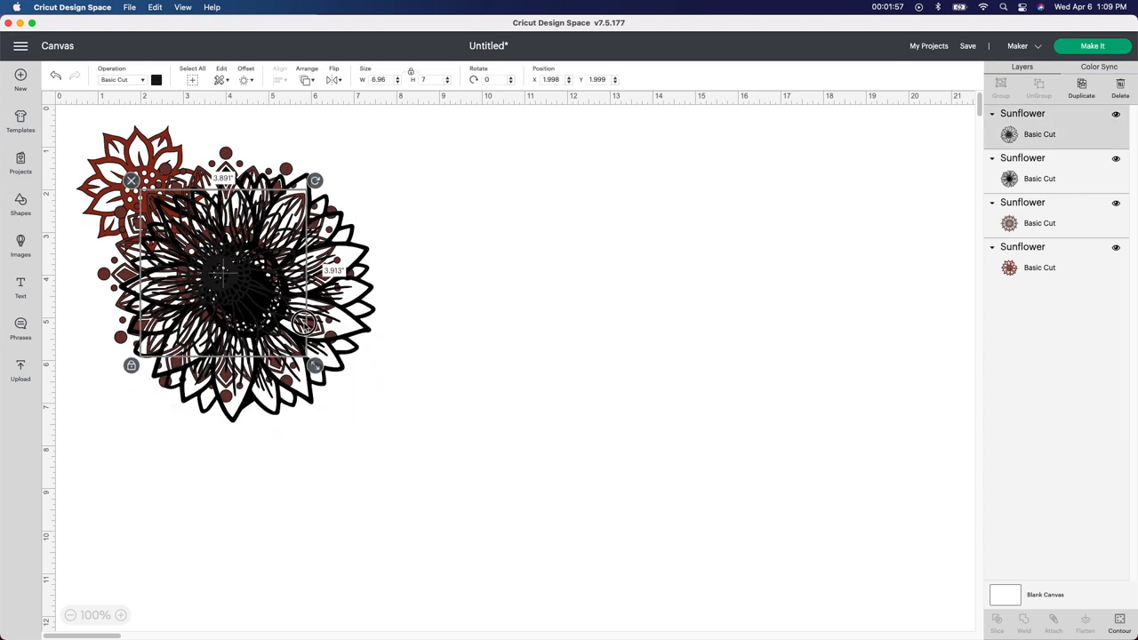
# Step: Pull the sunflowers apart, delete the mandala-style one and line the remaining three in a row
pyautogui.moveTo(316, 364); pyautogui.dragTo(384, 432)
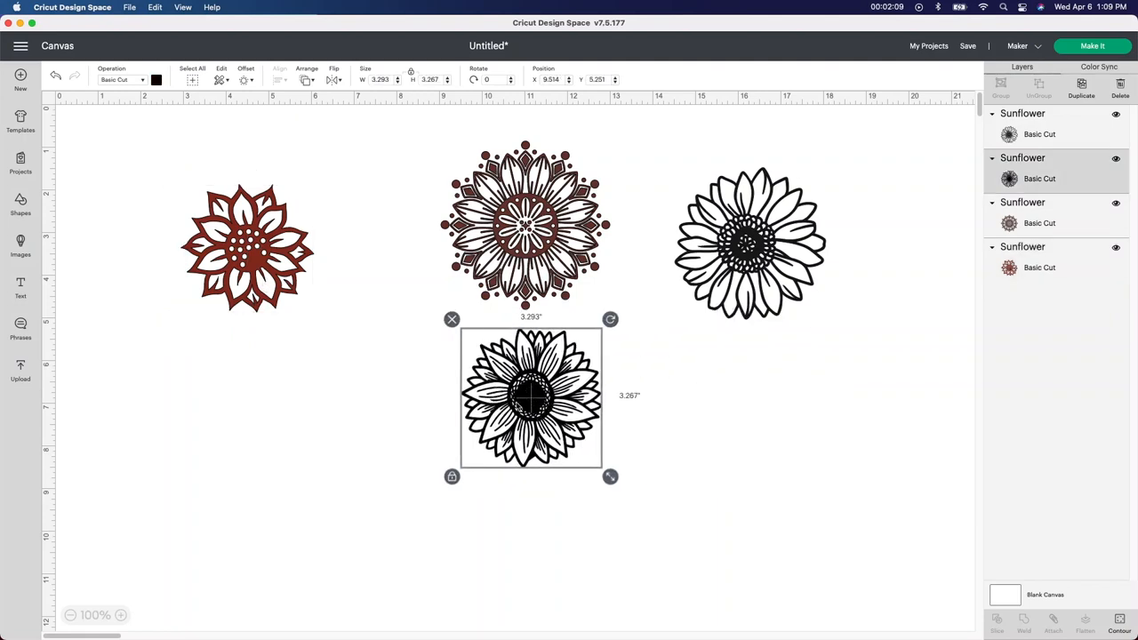
pyautogui.moveTo(530, 399); pyautogui.dragTo(391, 400)
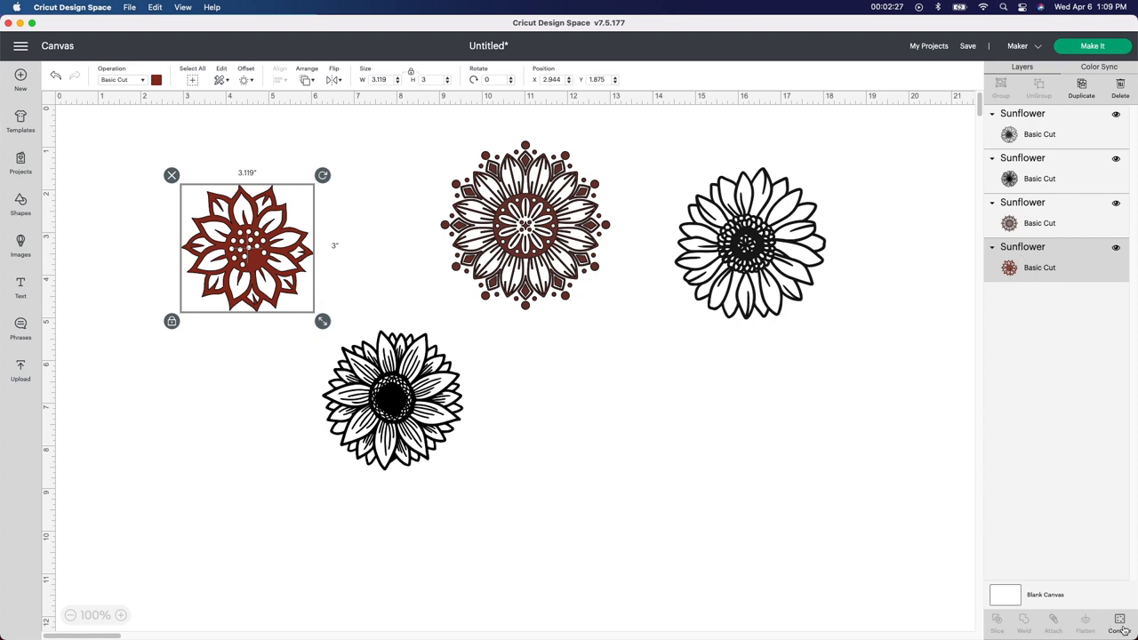
pyautogui.moveTo(750, 252)
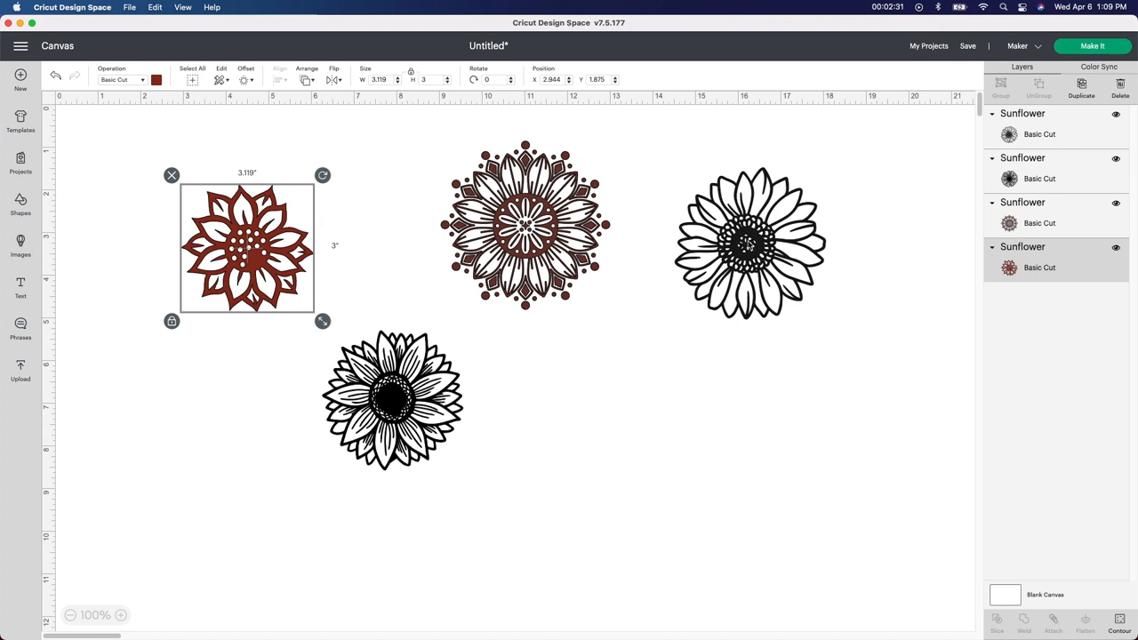
pyautogui.click(524, 228)
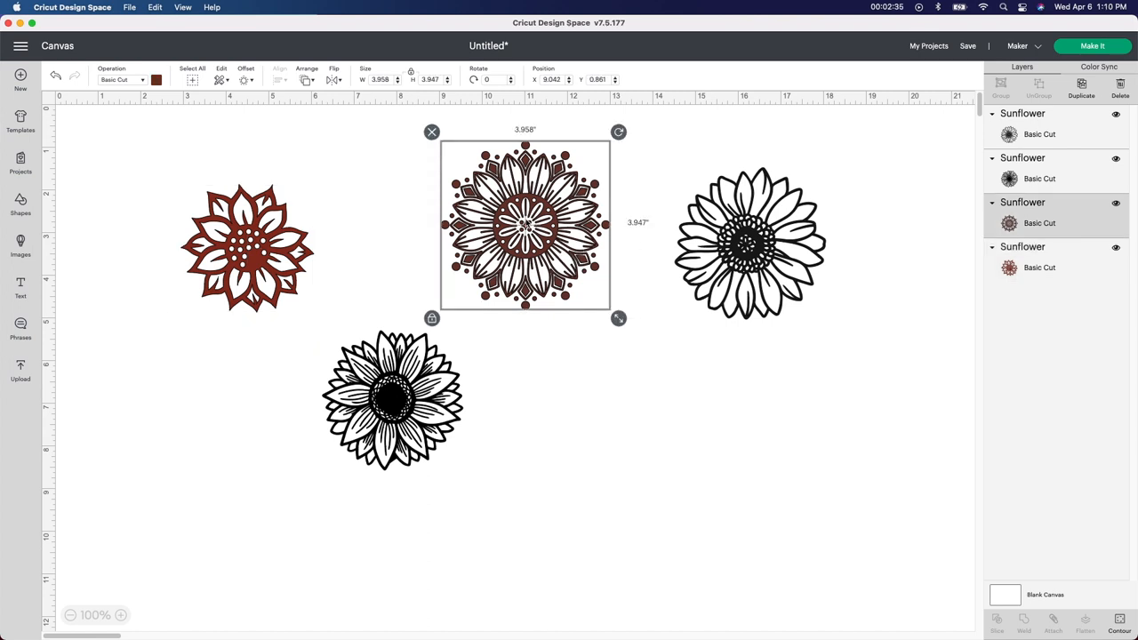
pyautogui.click(1120, 85)
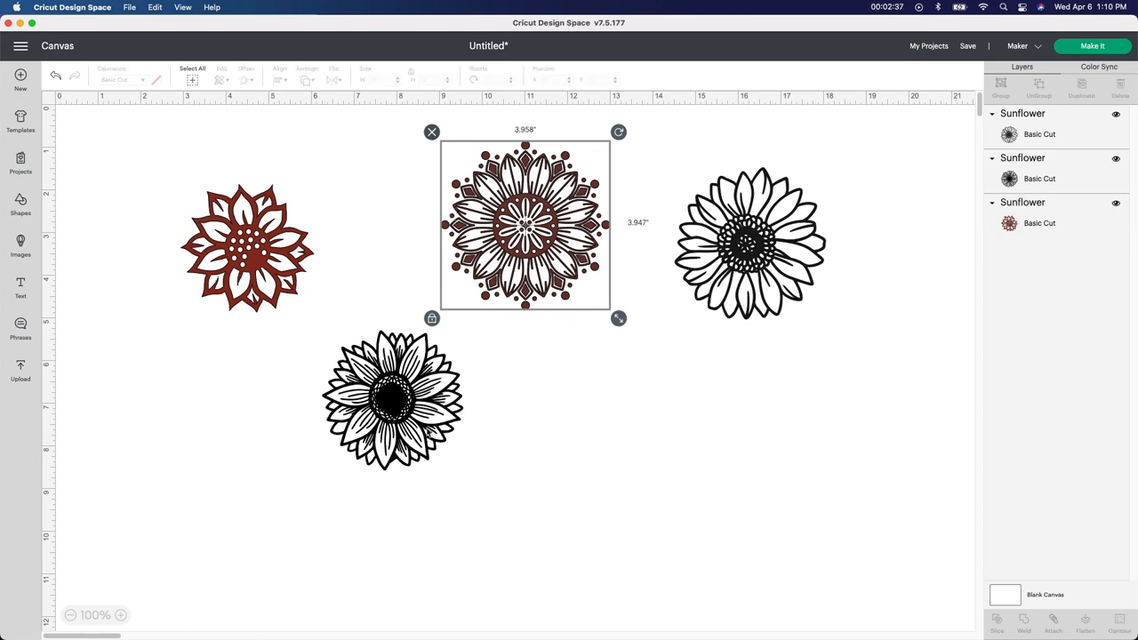
pyautogui.moveTo(524, 224); pyautogui.dragTo(708, 235)
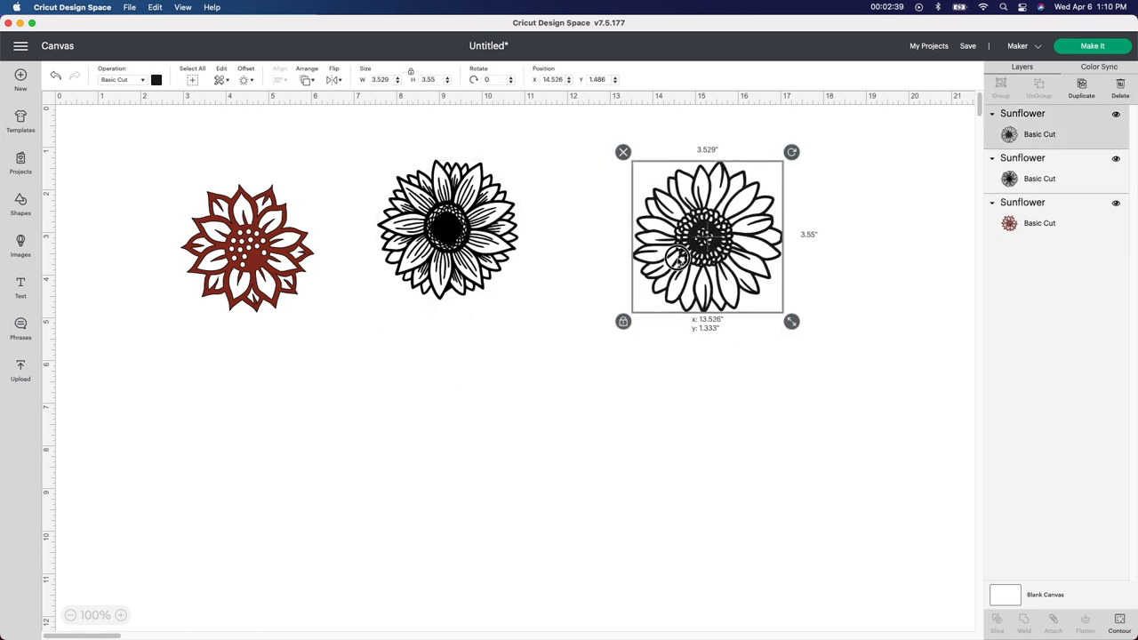
pyautogui.moveTo(708, 234); pyautogui.dragTo(668, 234)
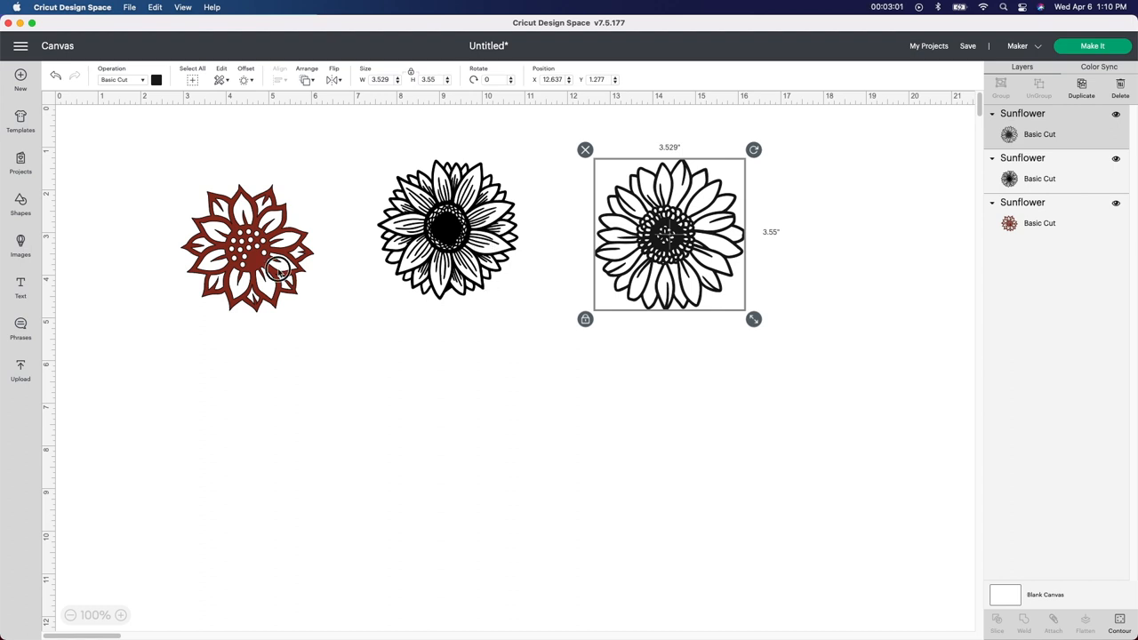
# Step: Enlarge the red, bold black and outline sunflowers to 5 inches wide each
pyautogui.click(248, 247)
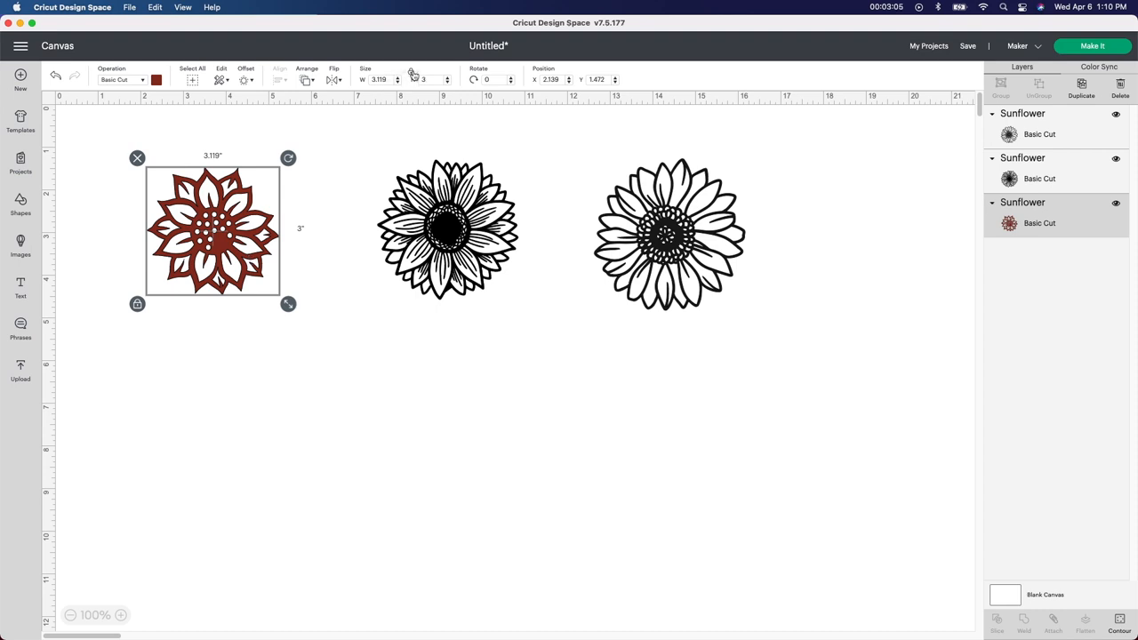
pyautogui.click(380, 78)
pyautogui.write('5')
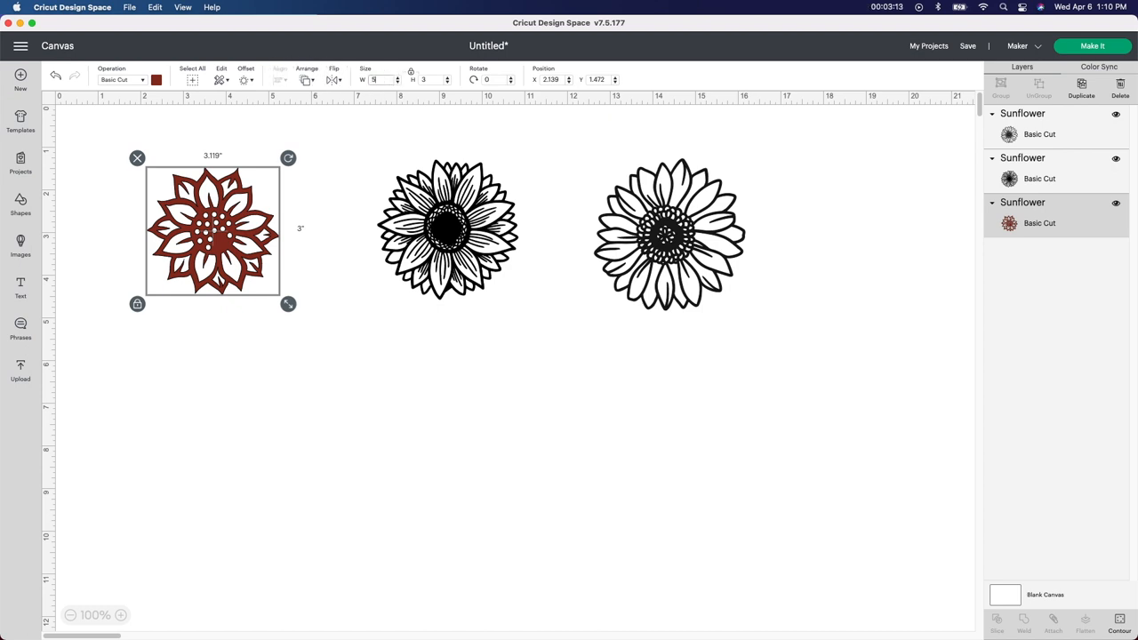
pyautogui.moveTo(288, 304); pyautogui.dragTo(368, 381)
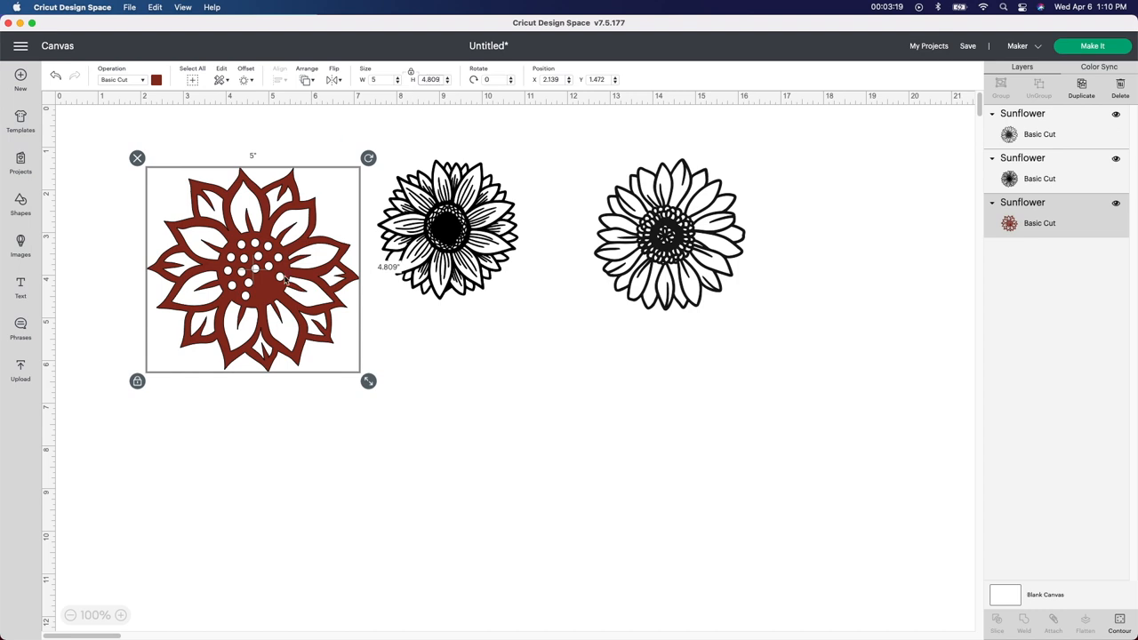
pyautogui.moveTo(252, 271); pyautogui.dragTo(245, 251)
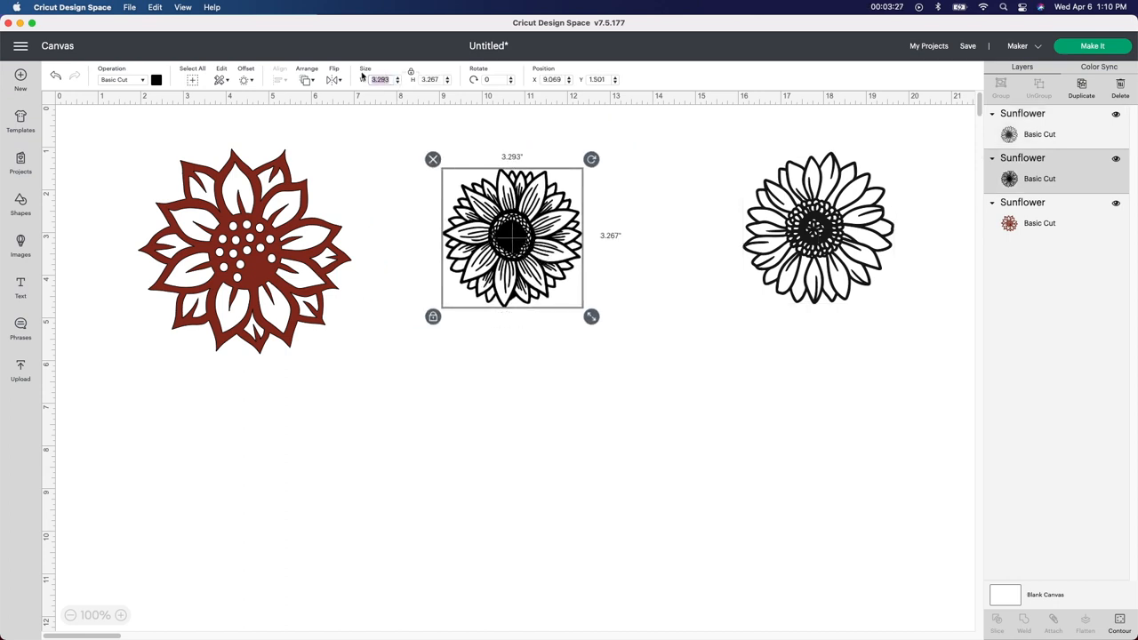
pyautogui.write('5')
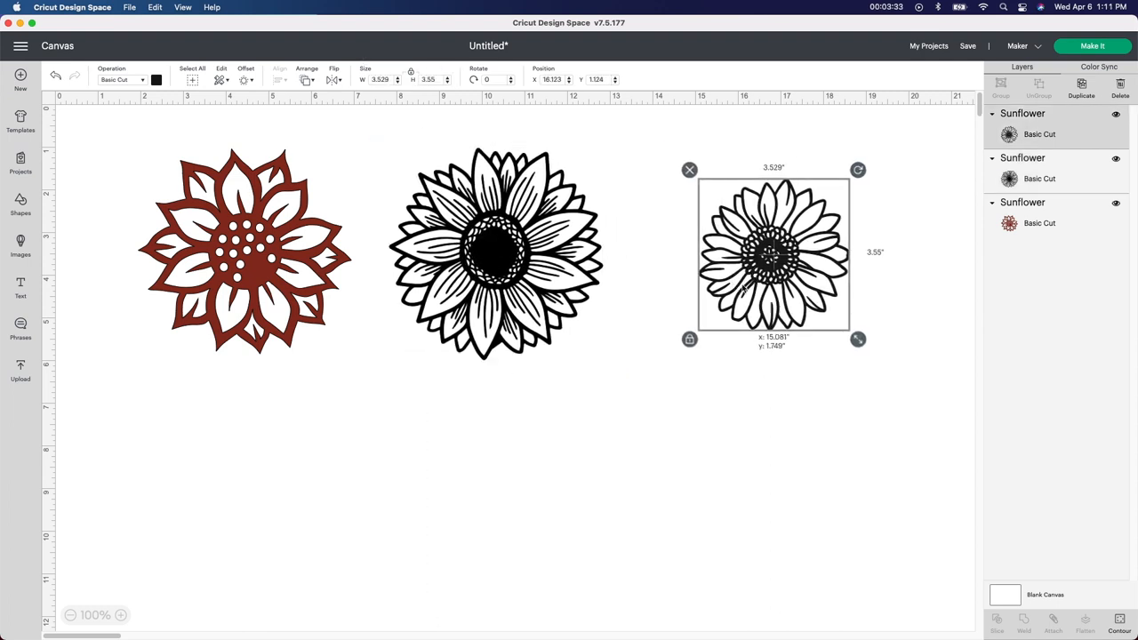
pyautogui.moveTo(773, 253); pyautogui.dragTo(764, 263)
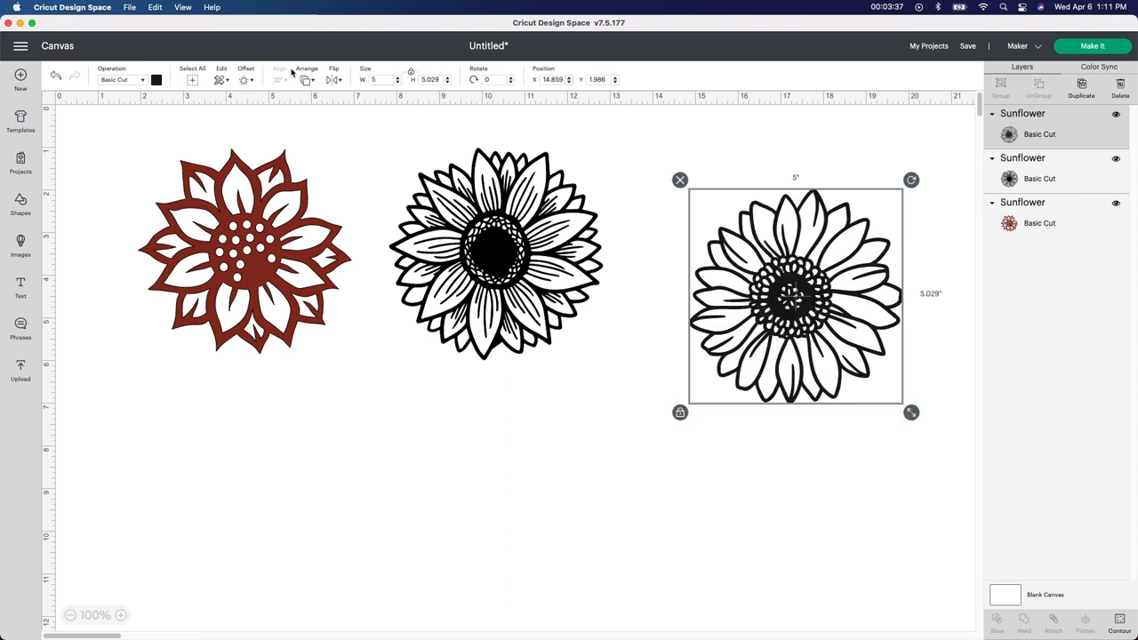
pyautogui.moveTo(292, 99)
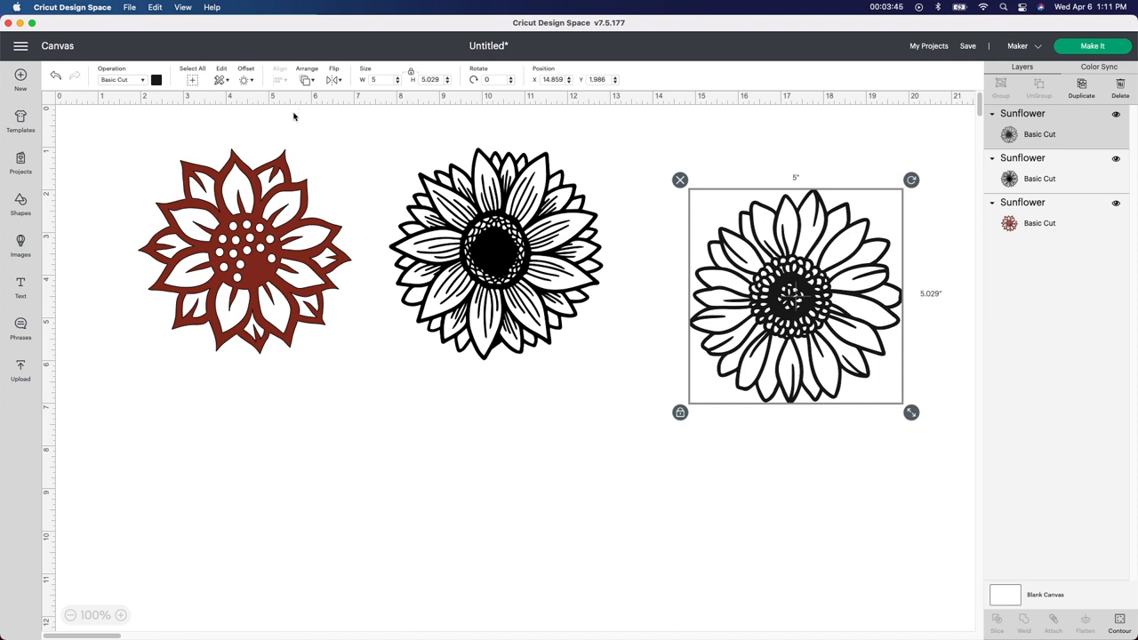
pyautogui.moveTo(347, 281)
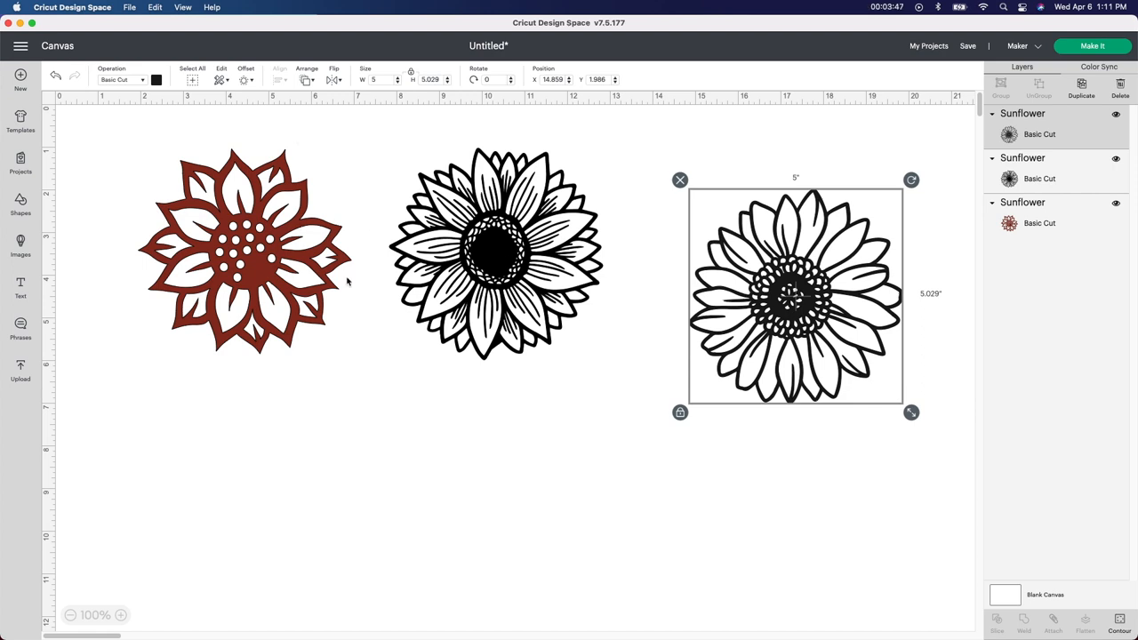
pyautogui.click(245, 252)
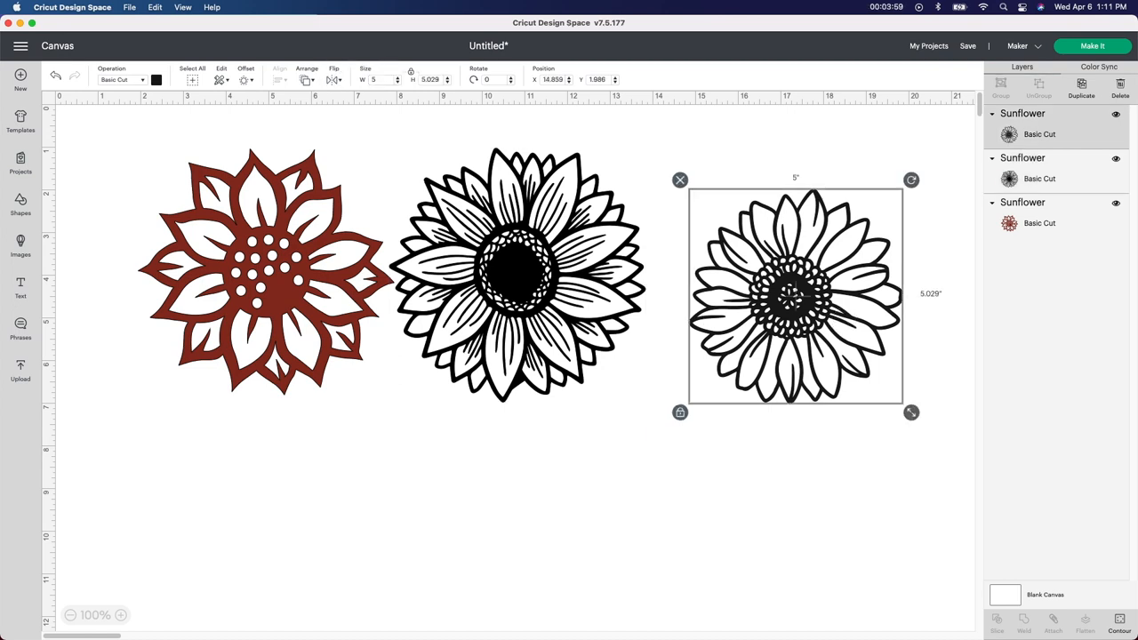
# Step: Nudge the outline sunflower right so it sits clear of the black middle sunflower
pyautogui.moveTo(797, 293); pyautogui.dragTo(509, 275)
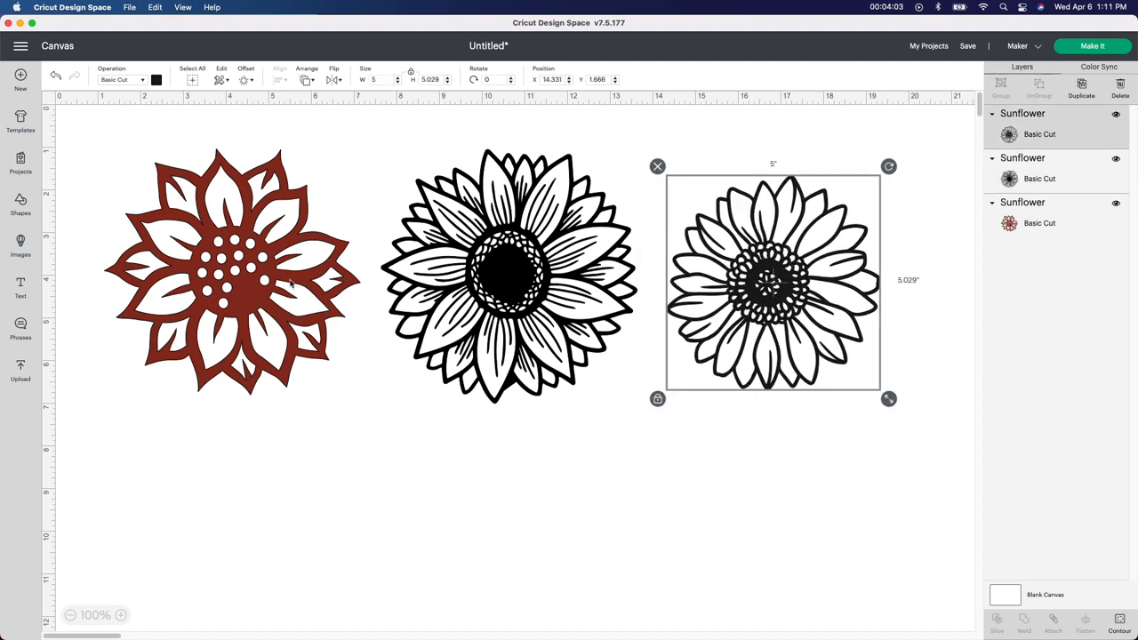
pyautogui.click(233, 271)
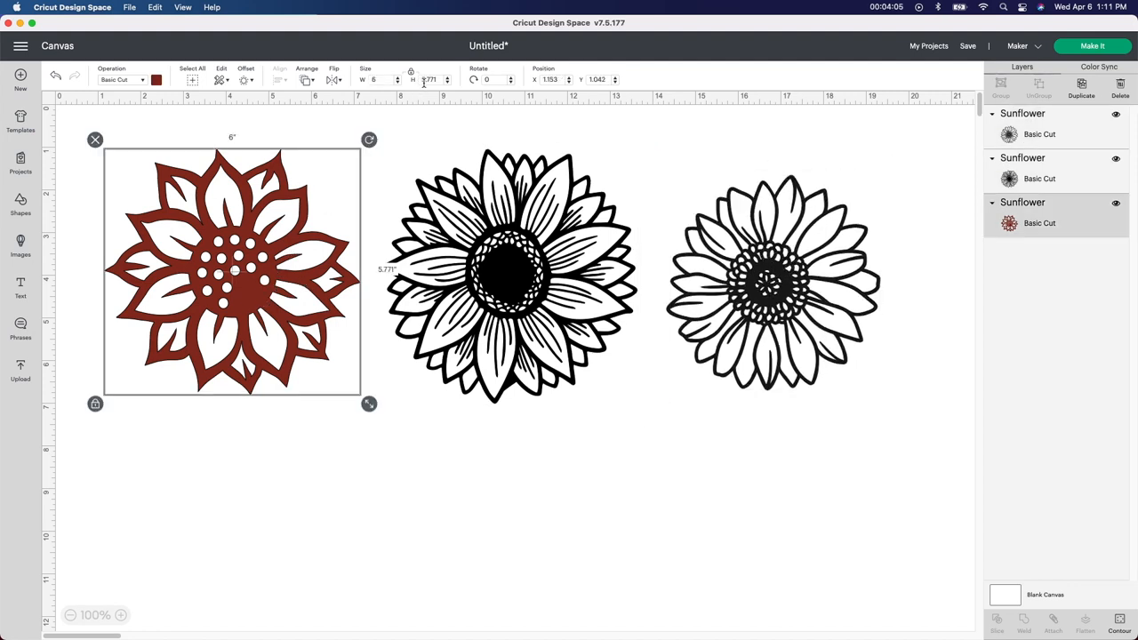
pyautogui.click(509, 276)
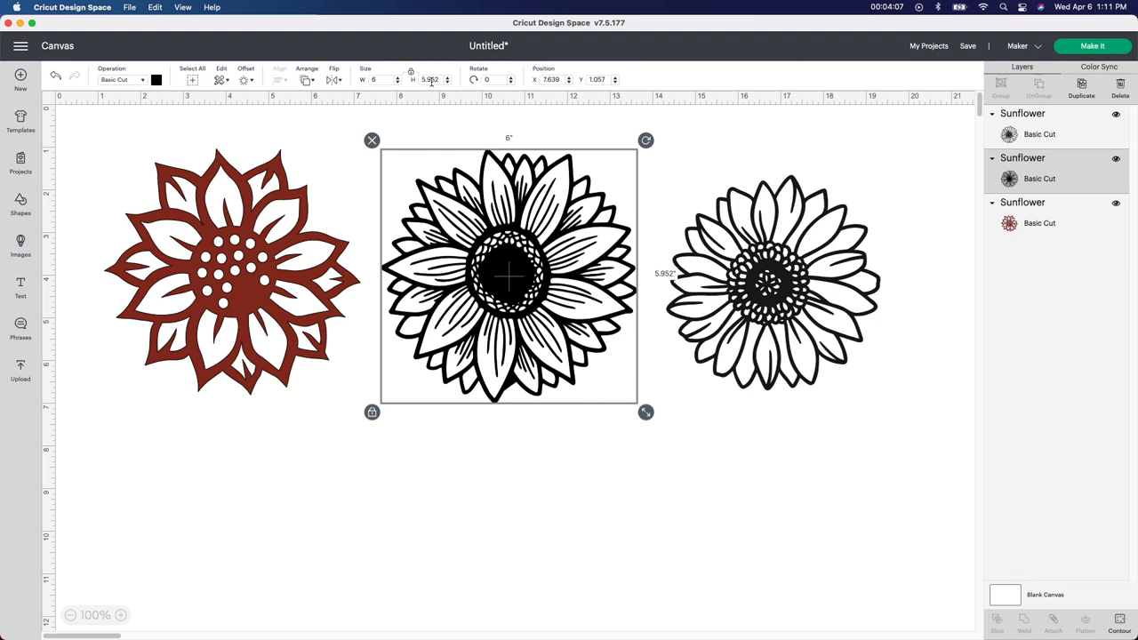
pyautogui.click(772, 281)
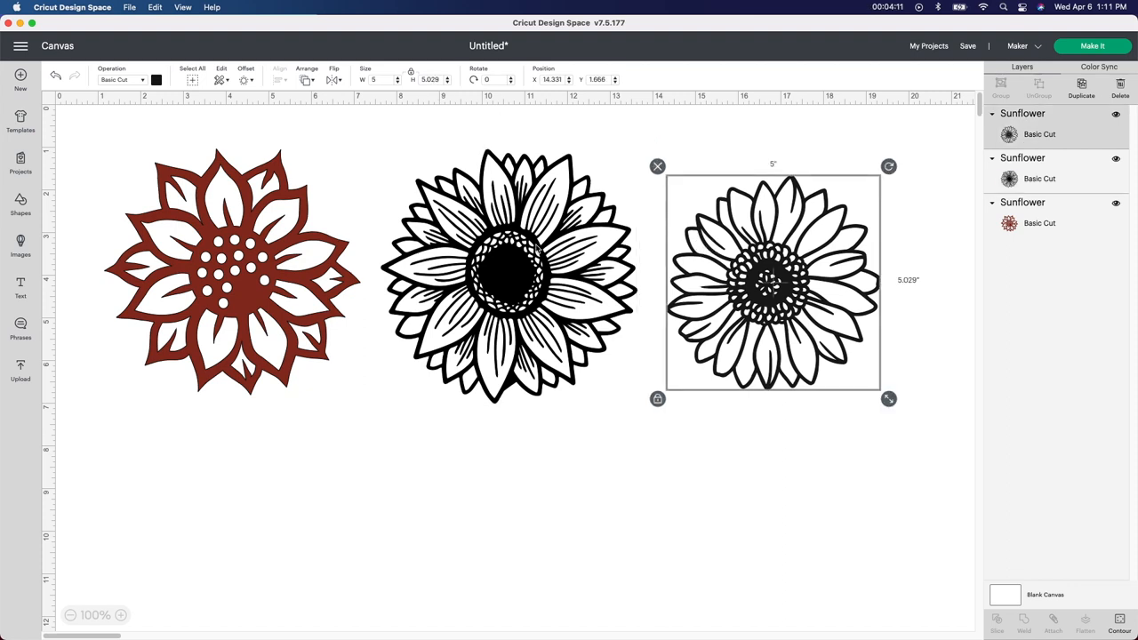
pyautogui.moveTo(773, 281); pyautogui.dragTo(796, 270)
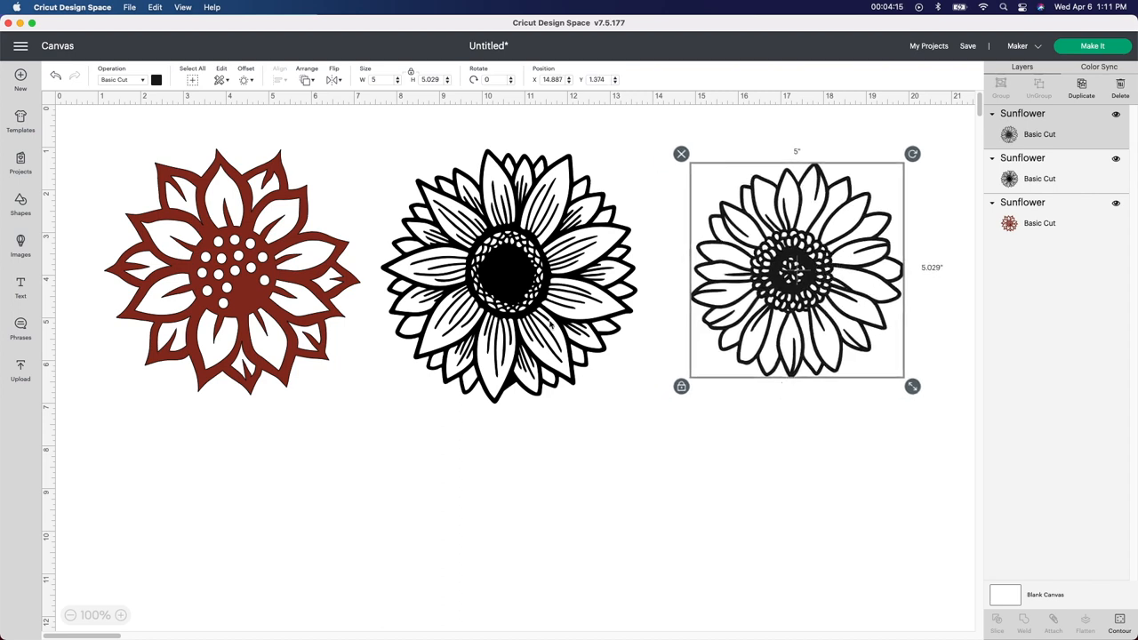
pyautogui.moveTo(574, 477)
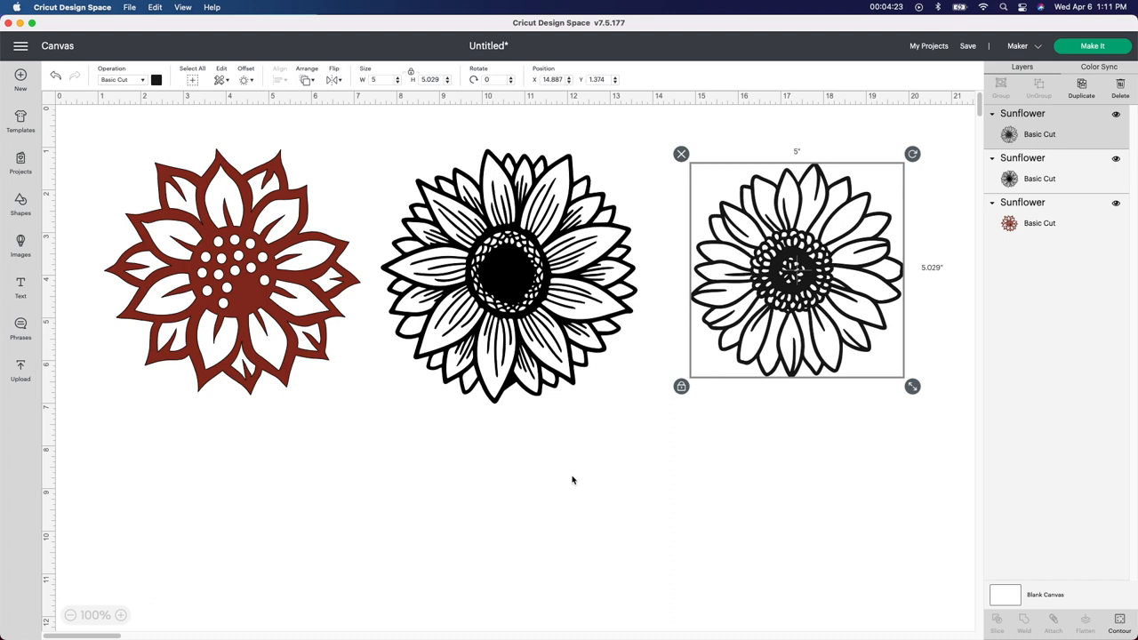
pyautogui.moveTo(528, 437)
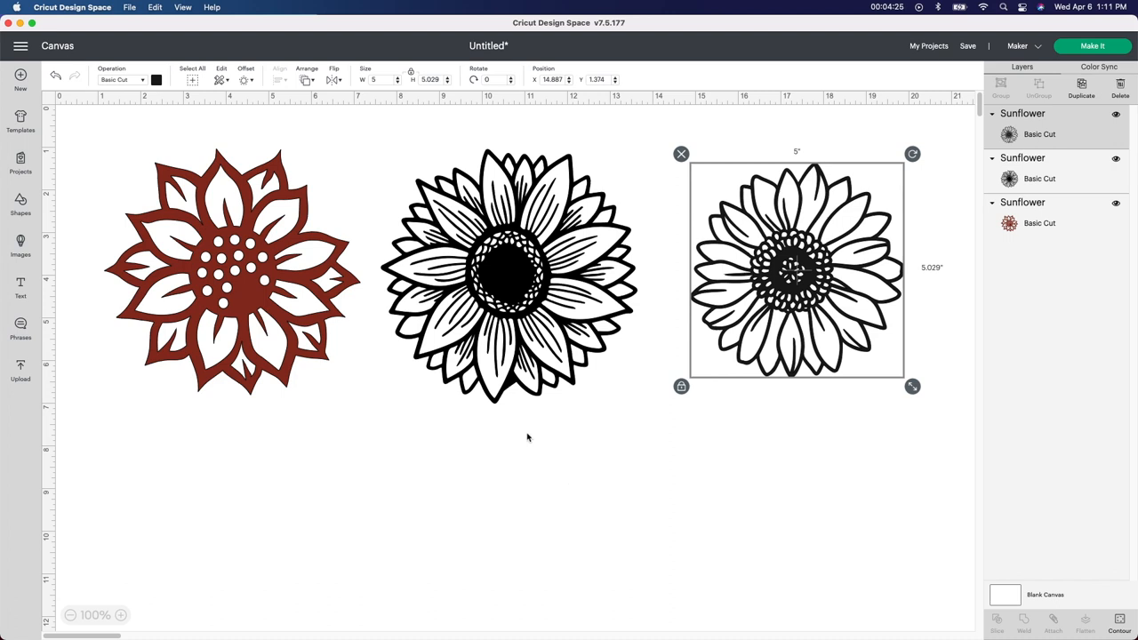
pyautogui.moveTo(251, 283)
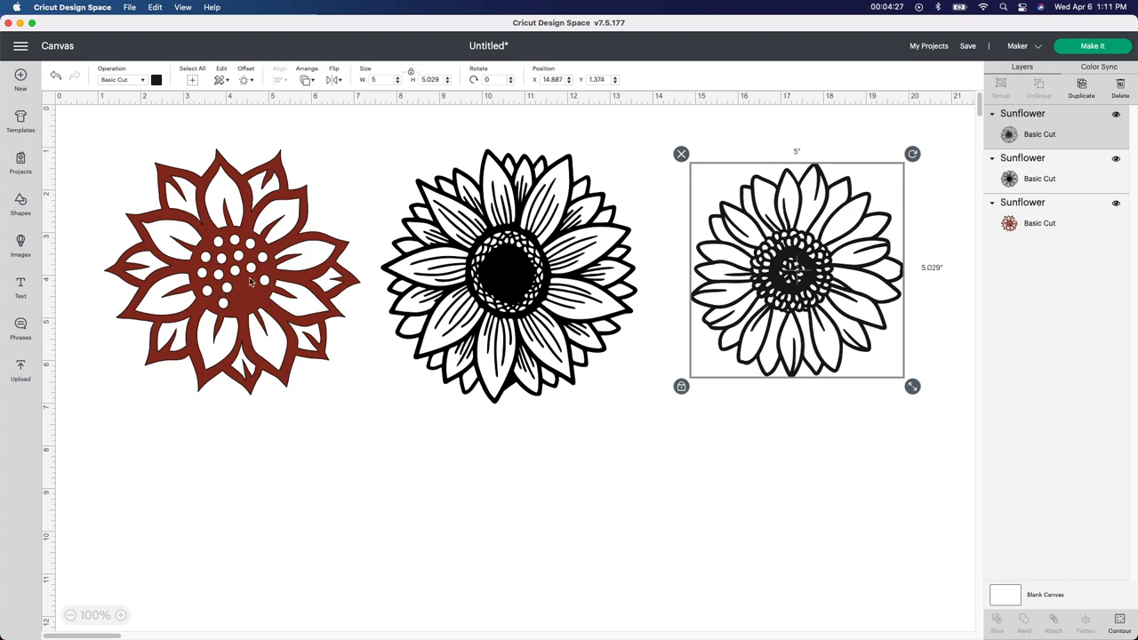
pyautogui.moveTo(430, 324)
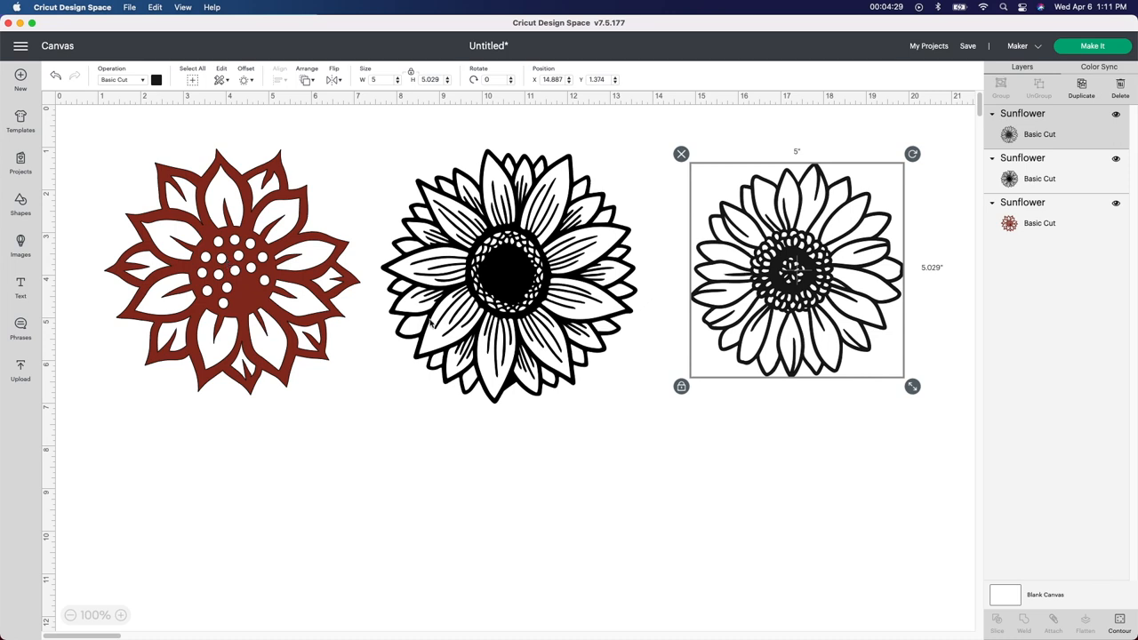
pyautogui.moveTo(634, 456)
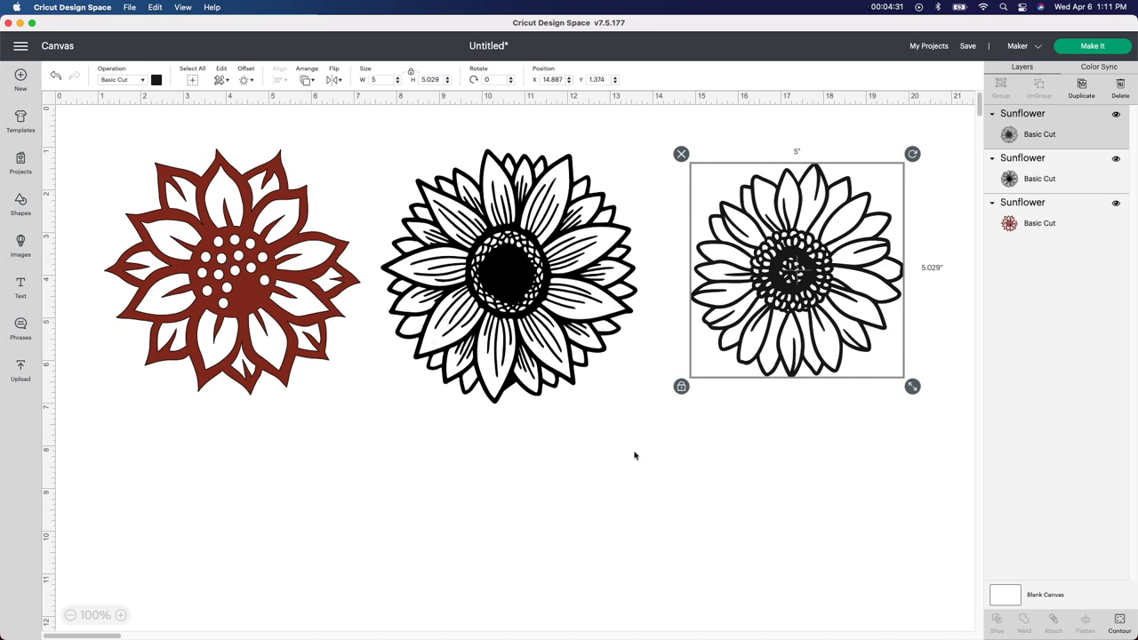
pyautogui.moveTo(614, 455)
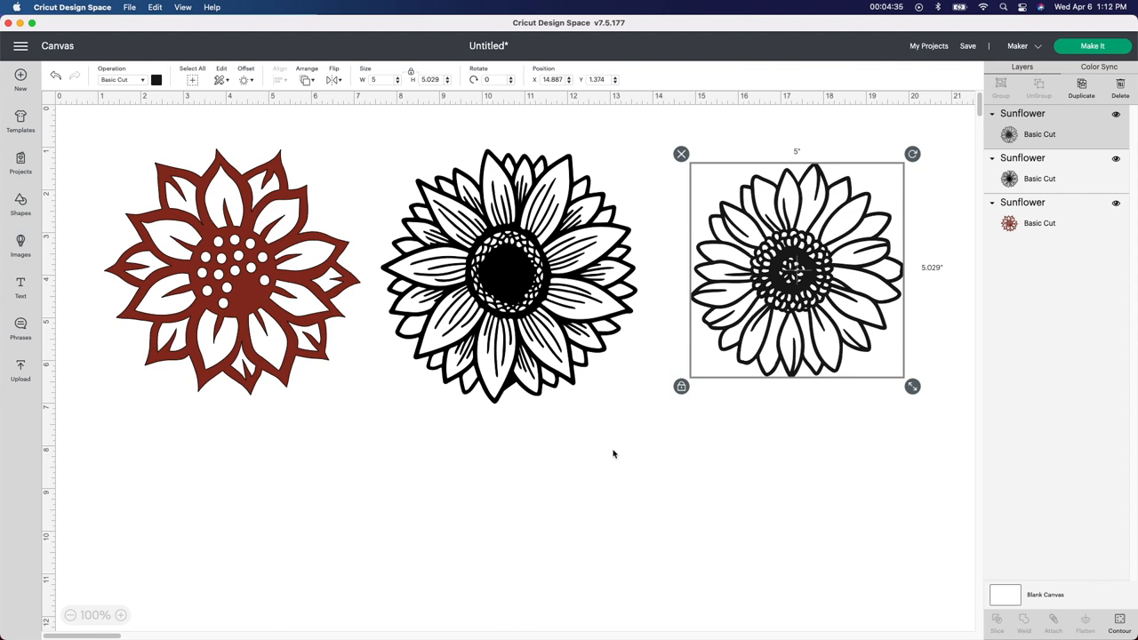
# Step: Recolour the right-hand outline sunflower dark green from Material colors
pyautogui.click(233, 270)
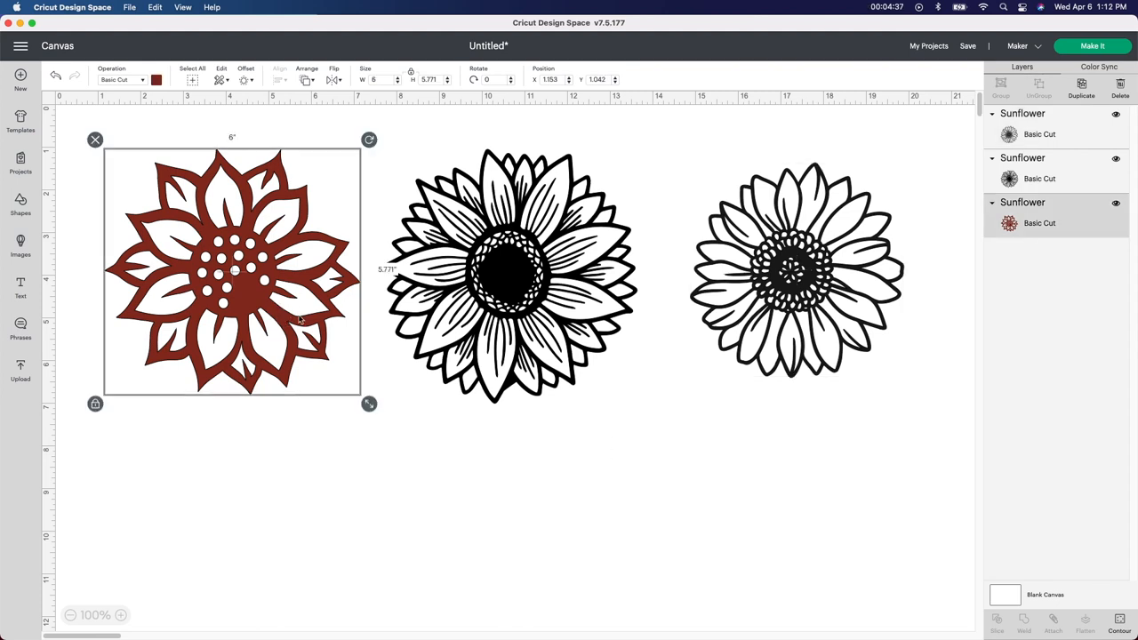
pyautogui.click(796, 270)
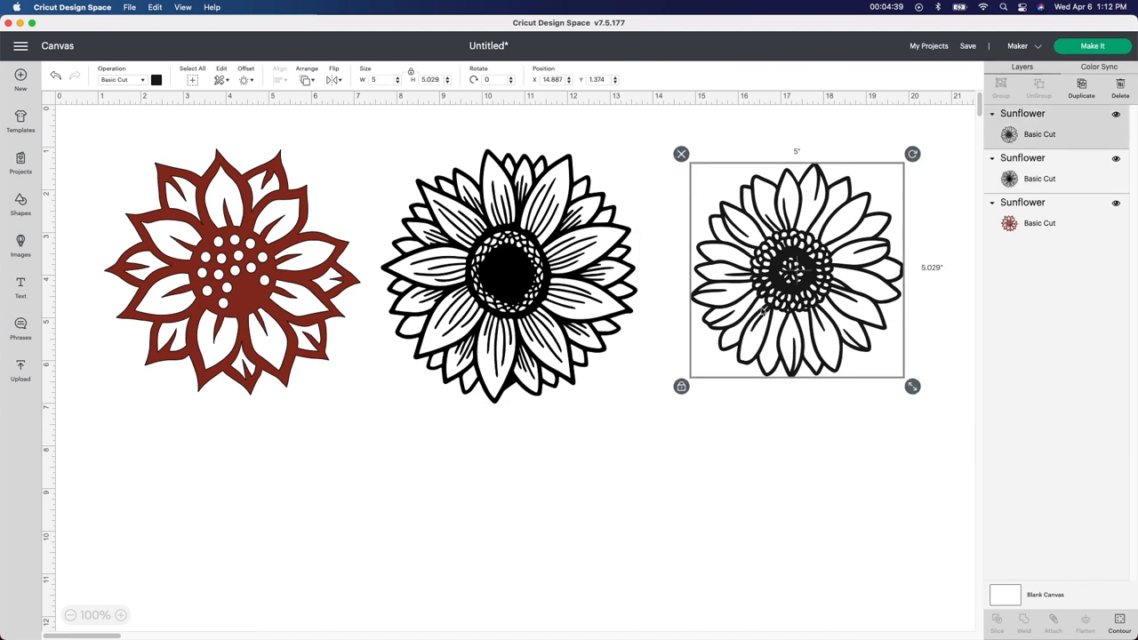
pyautogui.click(156, 78)
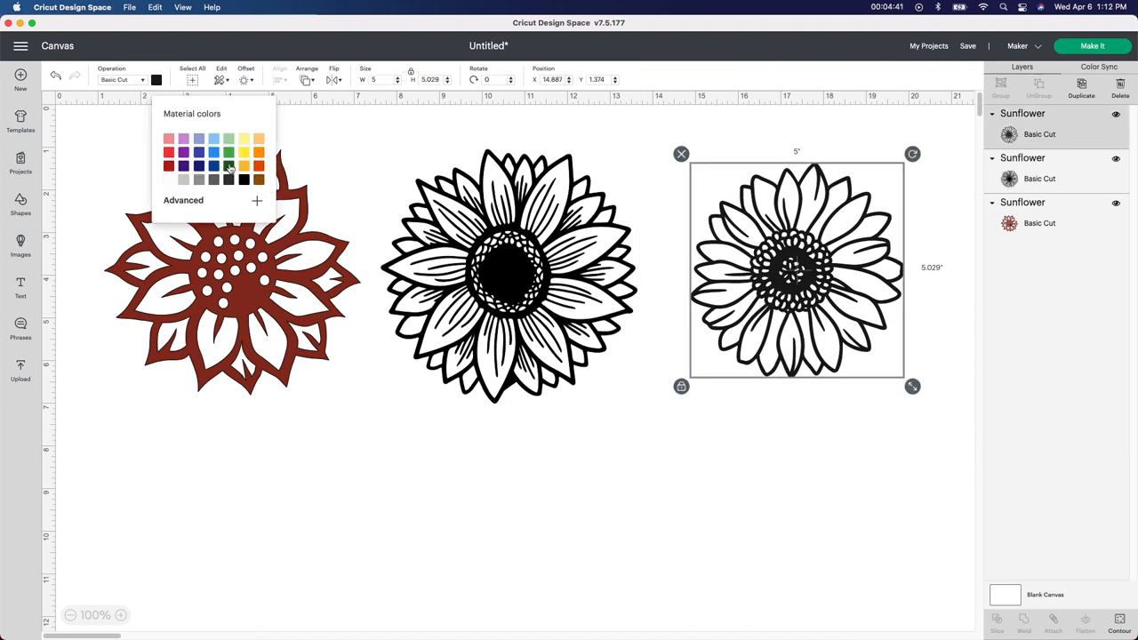
pyautogui.click(228, 152)
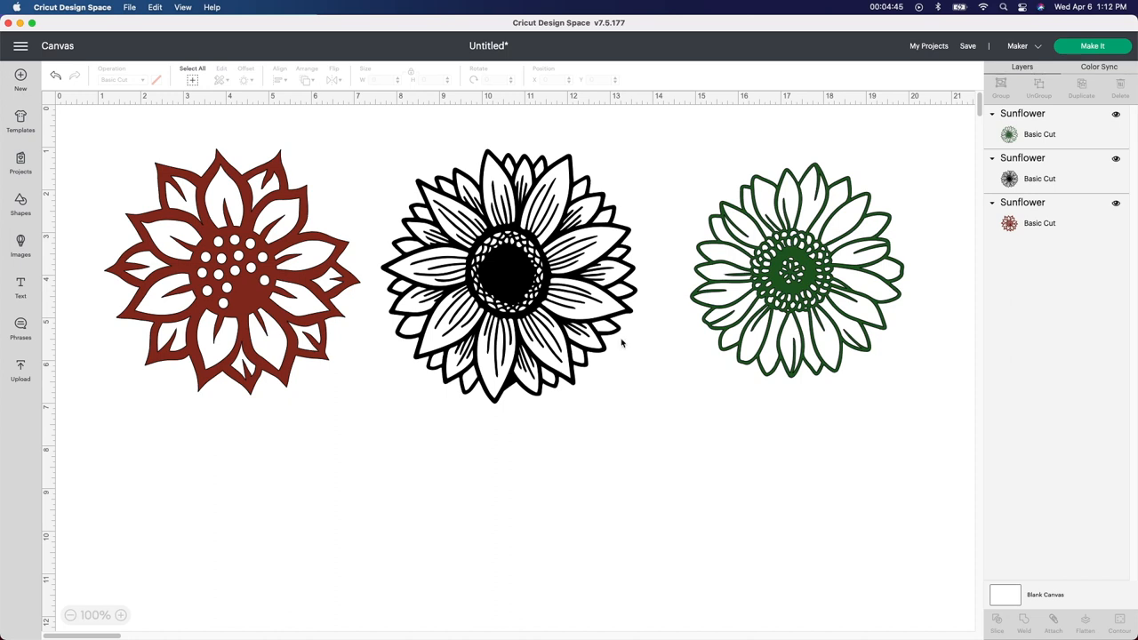
pyautogui.moveTo(727, 309)
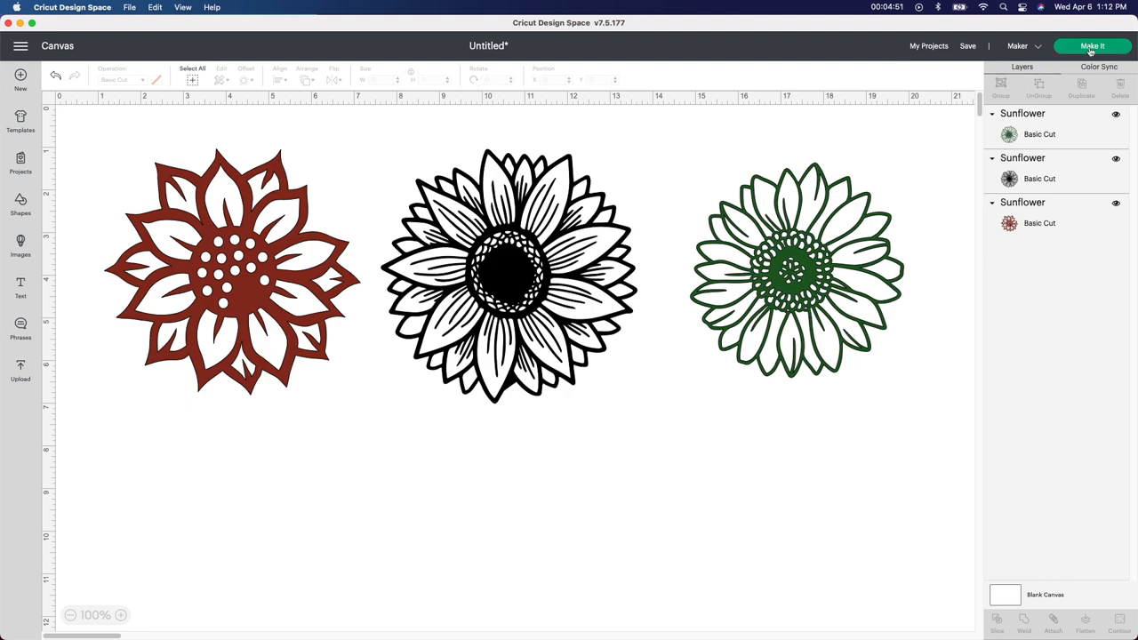
# Step: Send the design to Make It and preview the red, green and black mats
pyautogui.click(1092, 46)
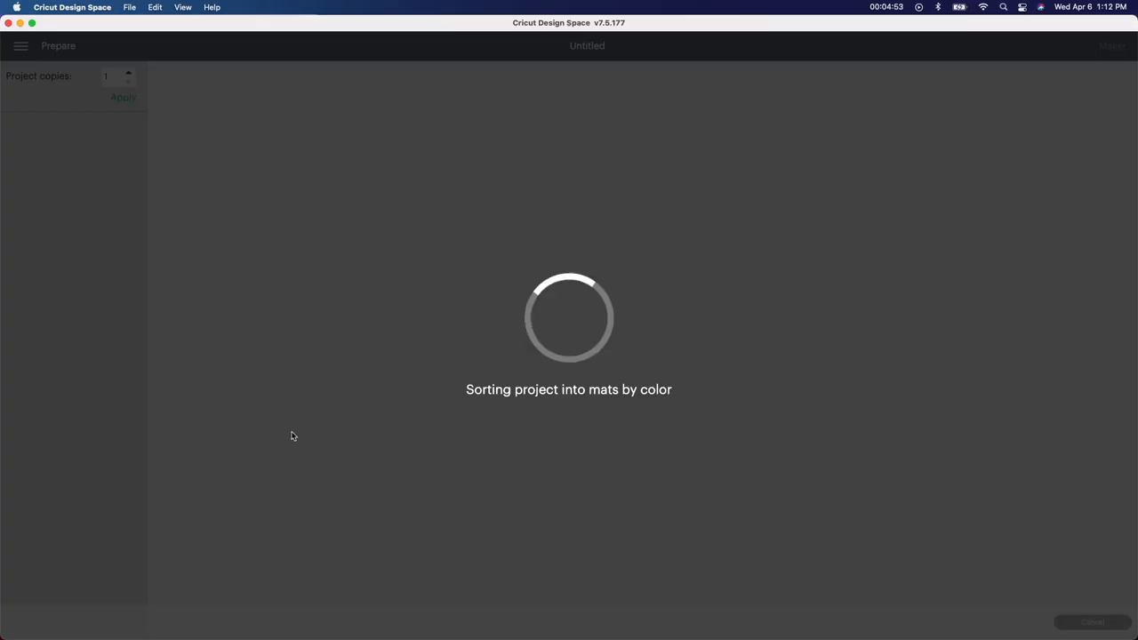
pyautogui.moveTo(130, 342)
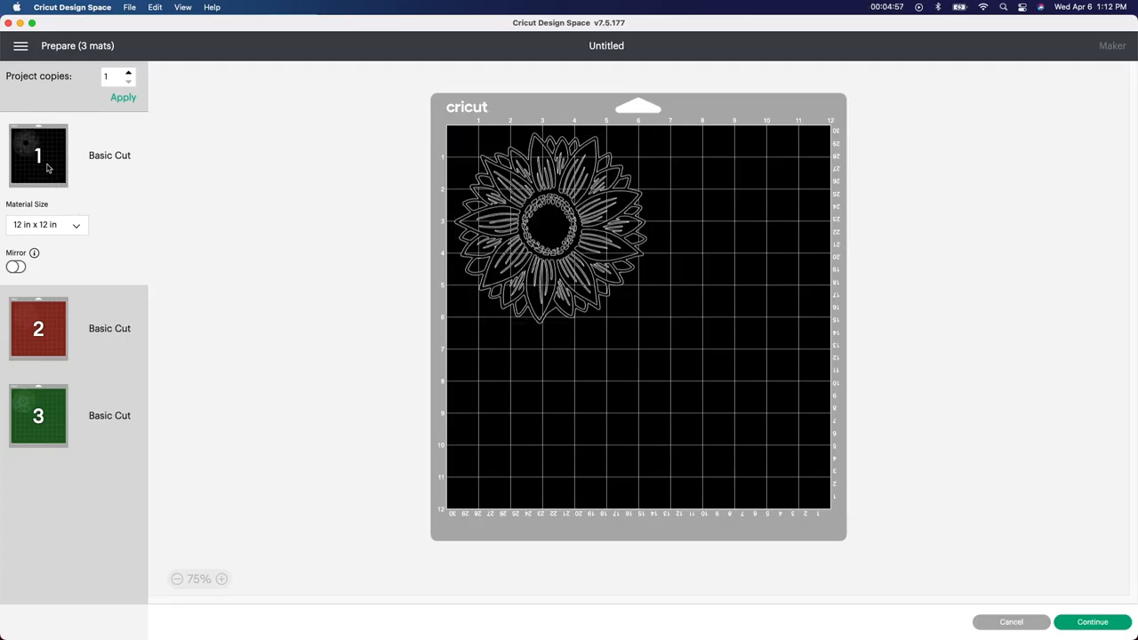
pyautogui.click(39, 327)
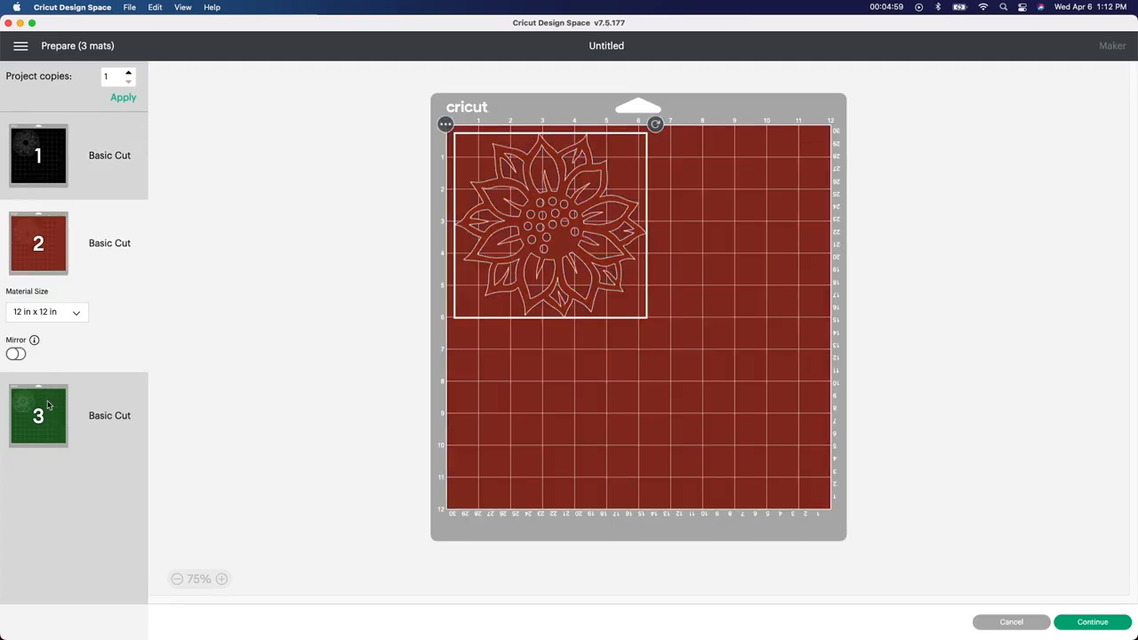
pyautogui.click(39, 416)
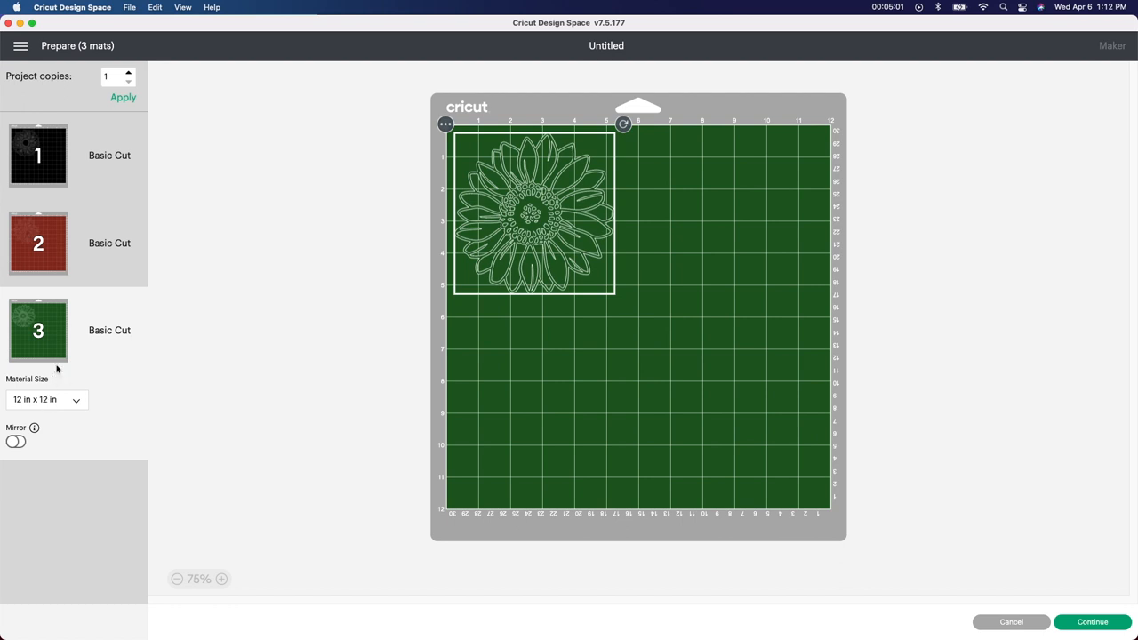
pyautogui.click(39, 155)
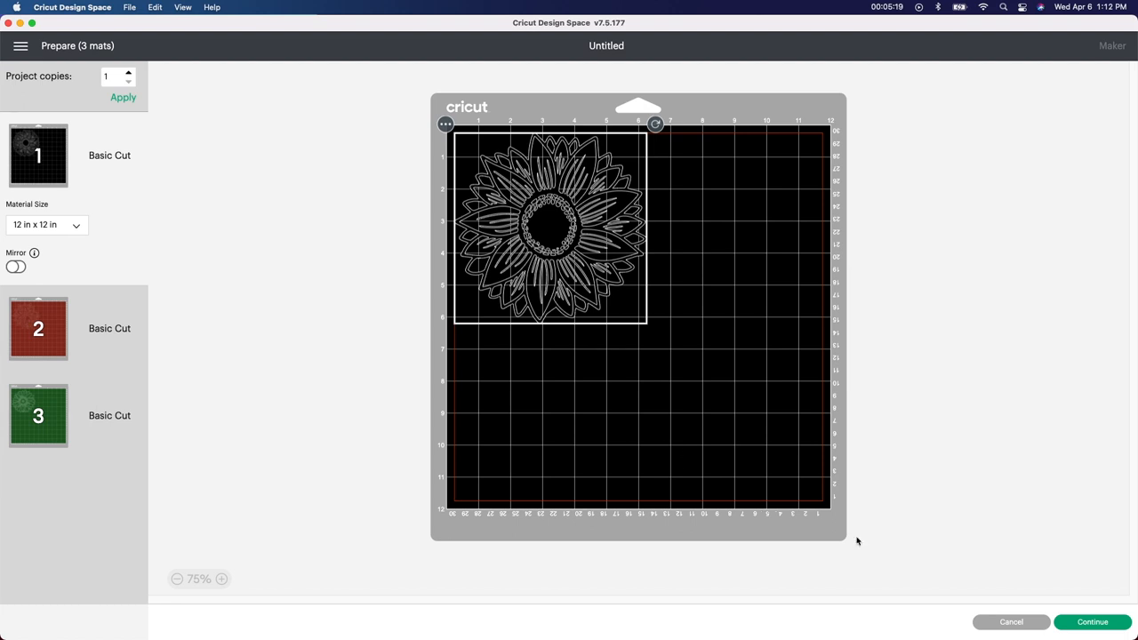
# Step: Continue to cutting setup and set Stencil Vinyl as the base material
pyautogui.click(1091, 622)
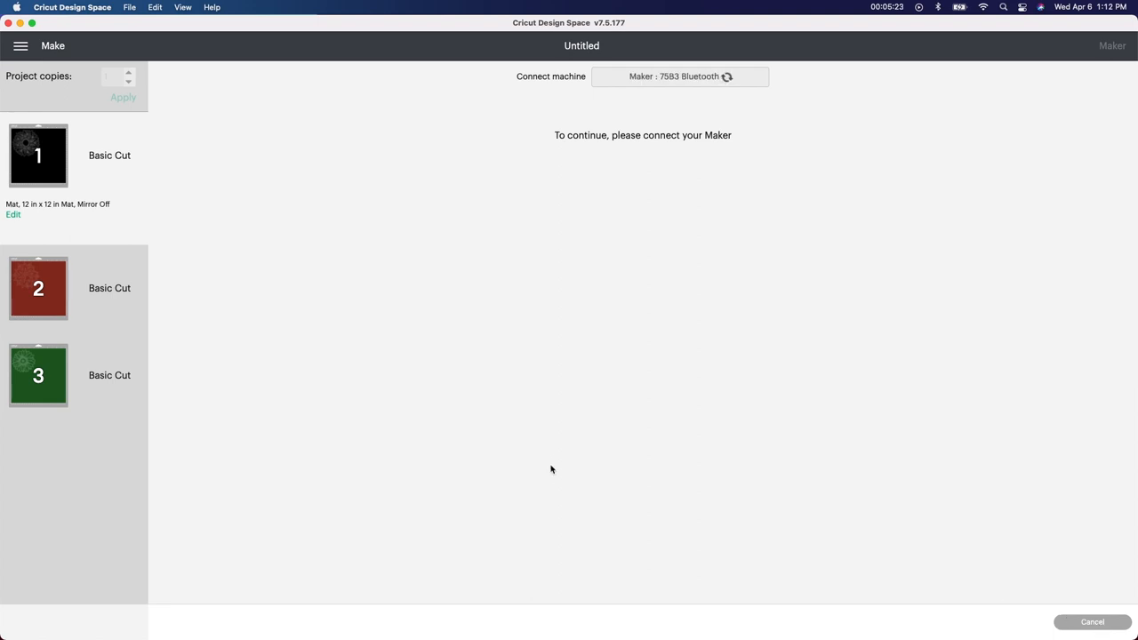
pyautogui.moveTo(544, 471)
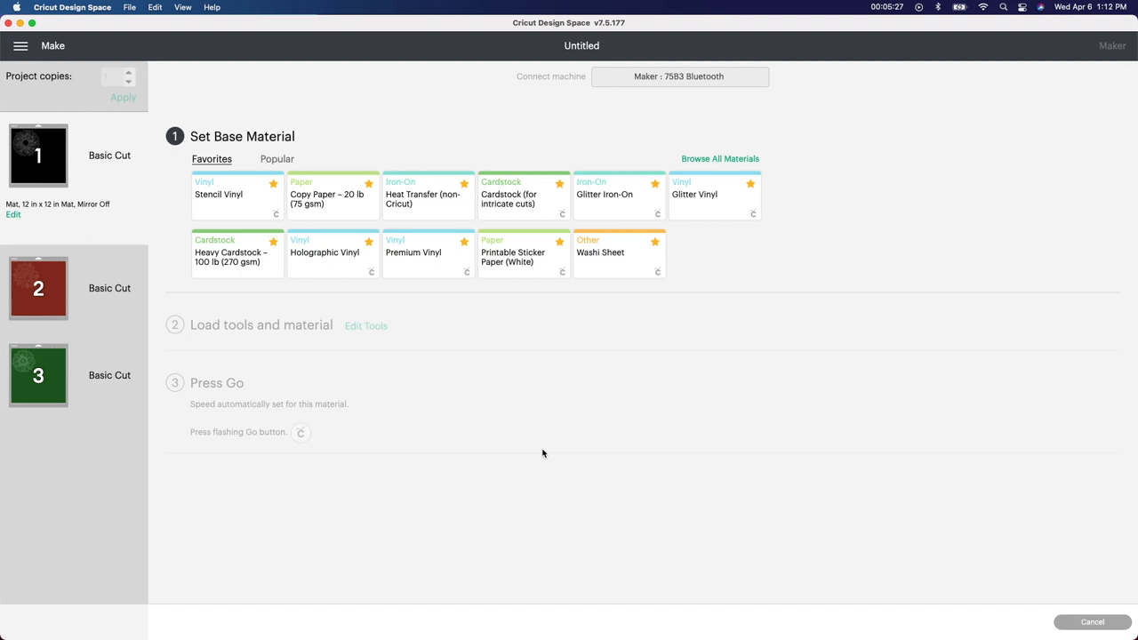
pyautogui.moveTo(270, 320)
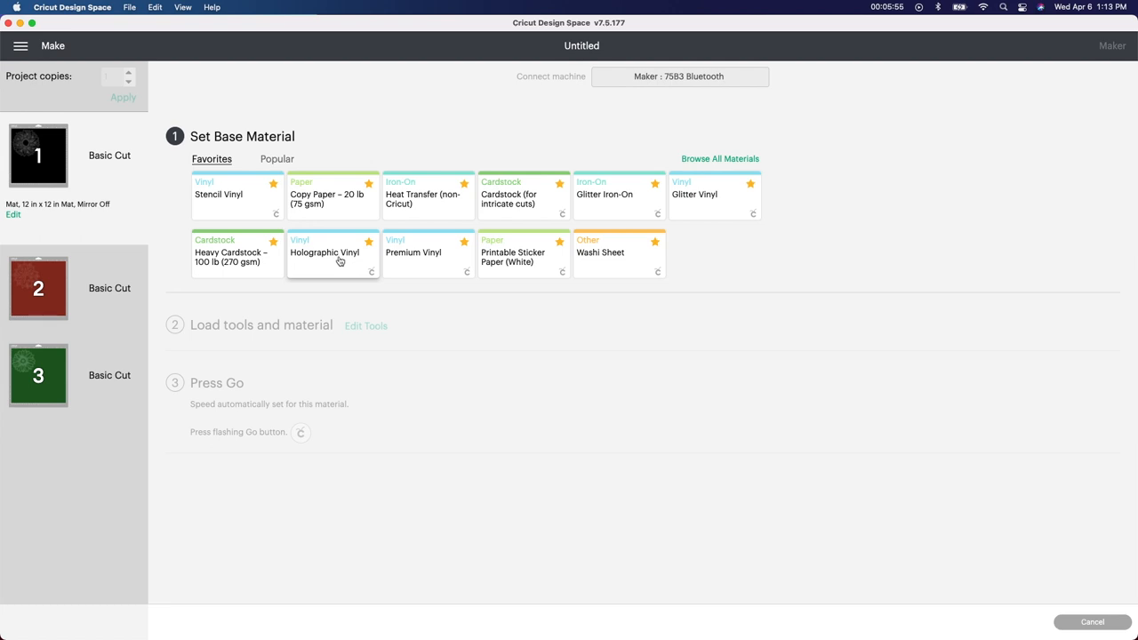
pyautogui.moveTo(254, 205)
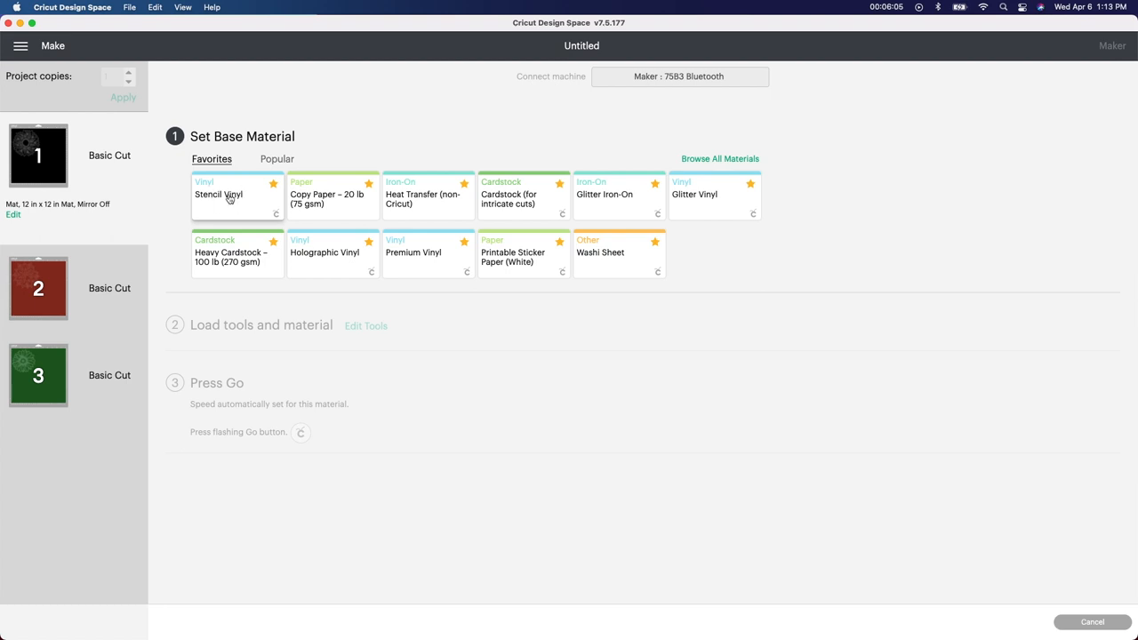
pyautogui.click(217, 194)
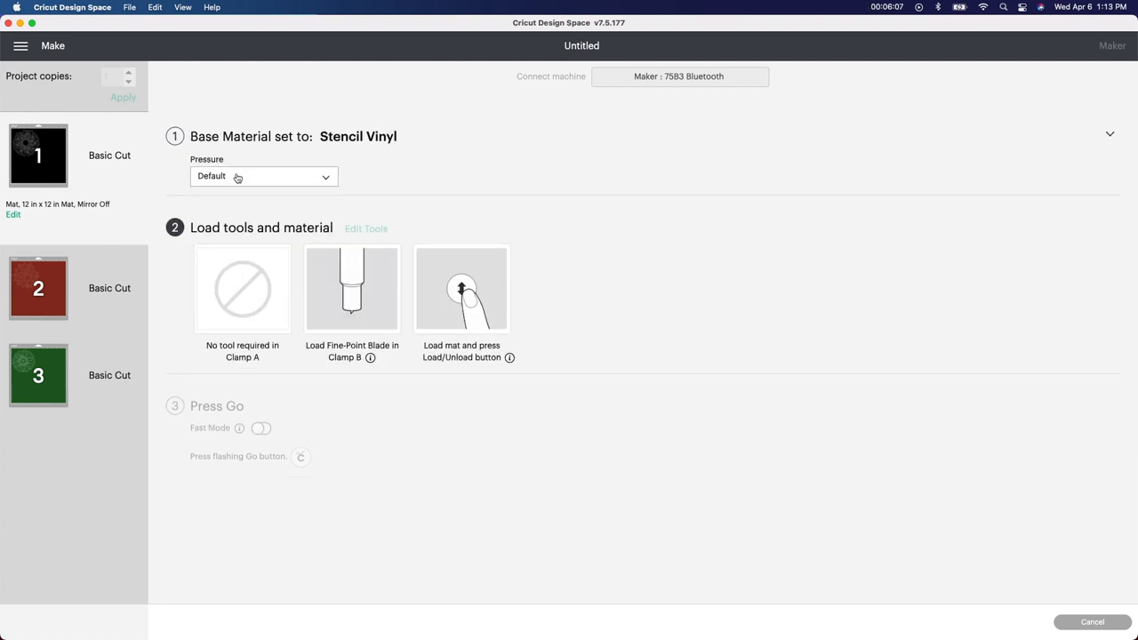